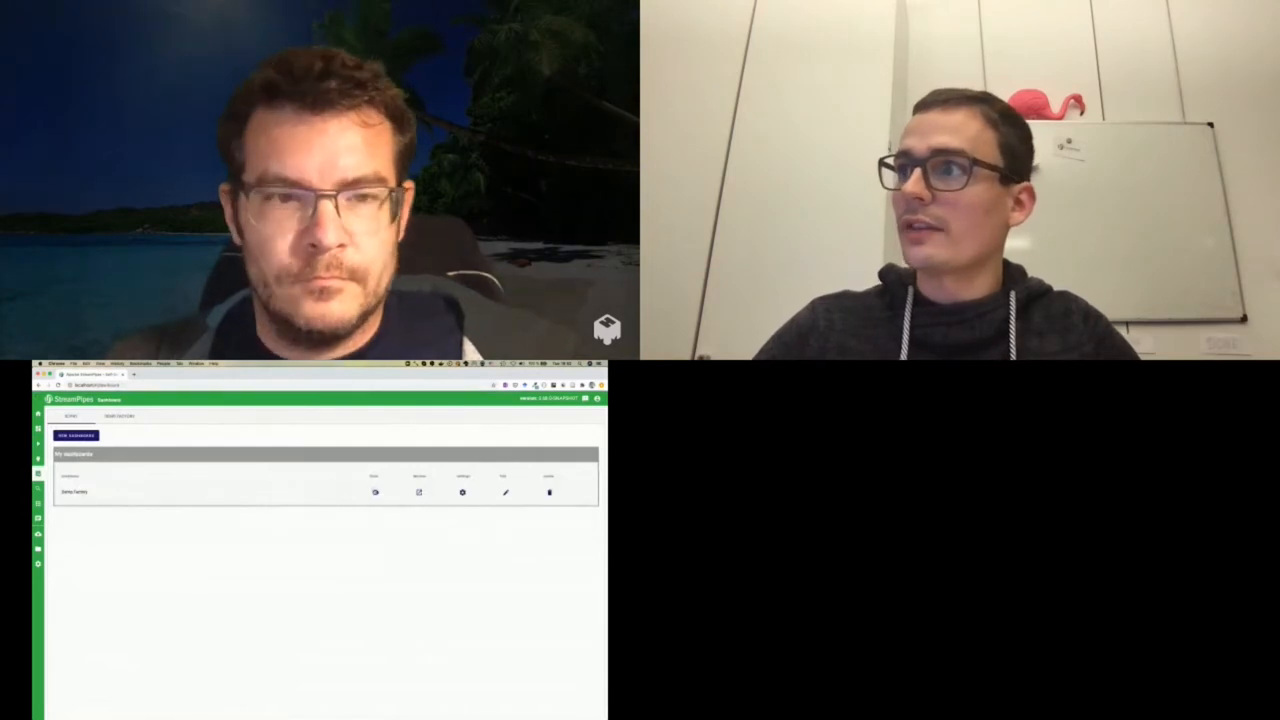
Start a new adapter from the Connect page to list MQTT, OPC UA, PLC4X and ROS options.
{"action": "left_click", "coordinate": [118, 416]}
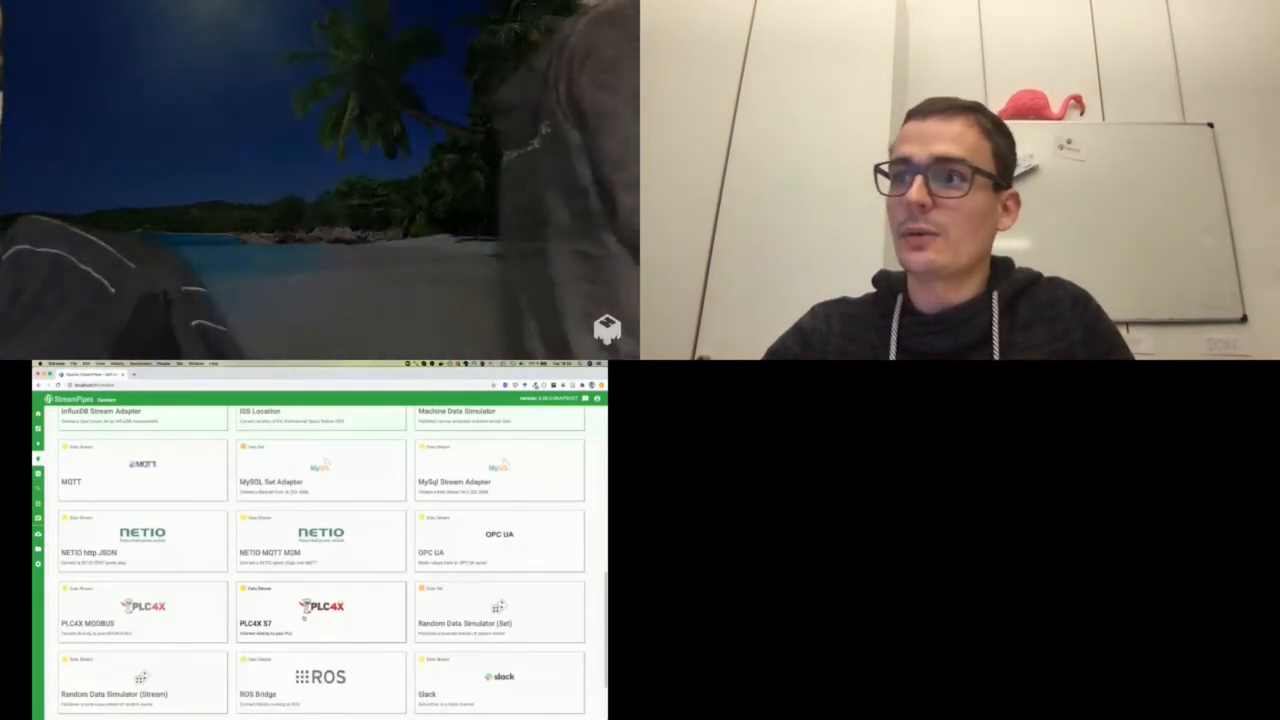
Pick the PLC4X S7 tile and set its configuration to Import from file.
{"action": "left_click", "coordinate": [320, 612]}
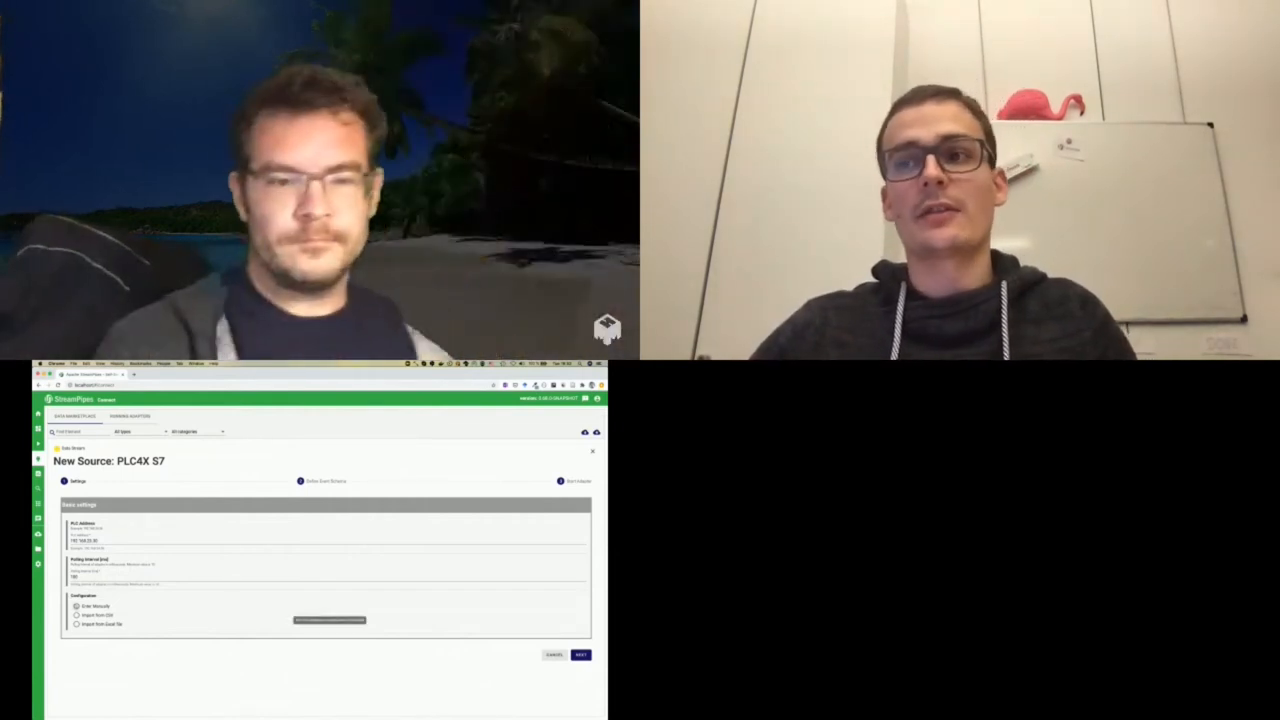
{"action": "left_click", "coordinate": [78, 616]}
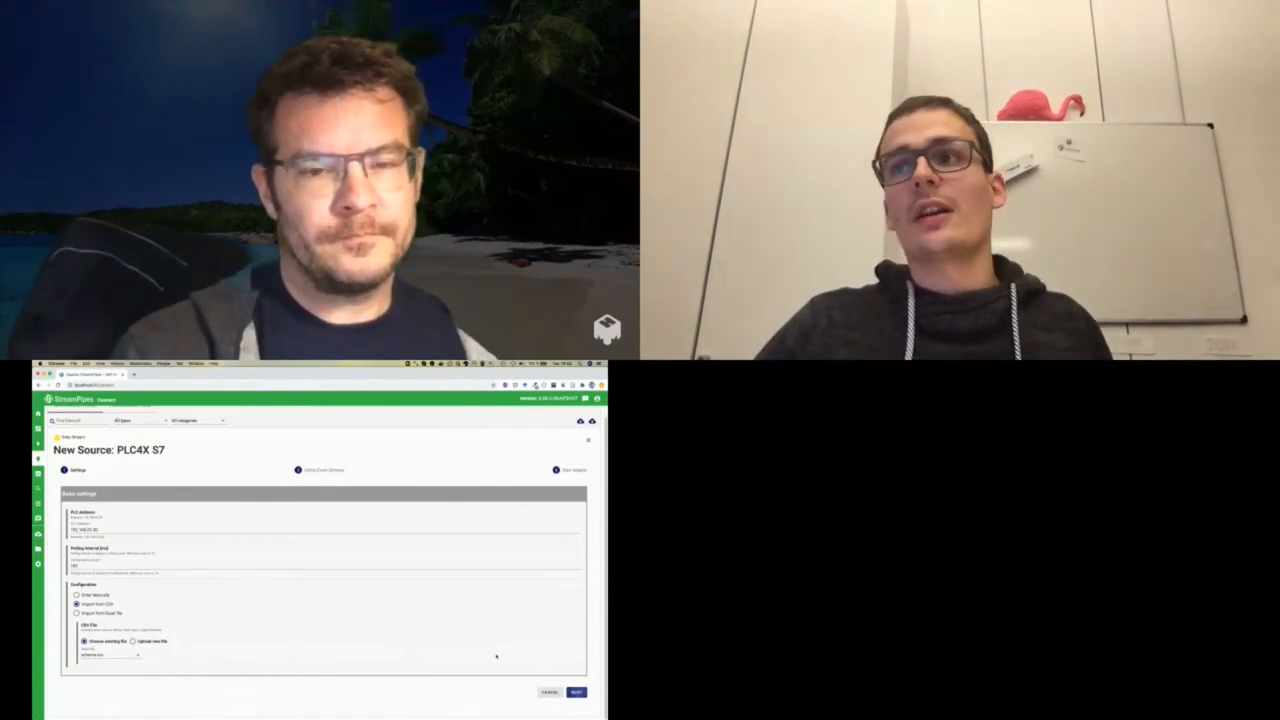
Advance to the schema editor, keep an edited field, and reach the Adapter settings step.
{"action": "left_click", "coordinate": [576, 692]}
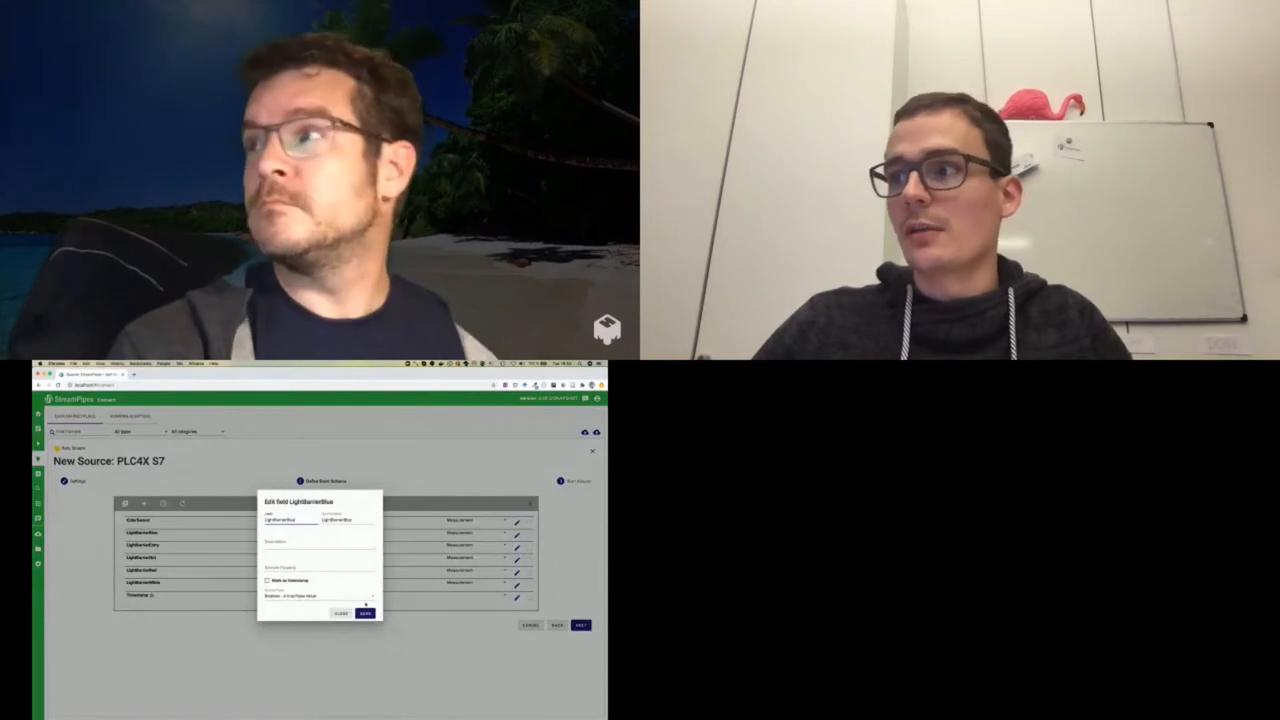
{"action": "left_click", "coordinate": [366, 612]}
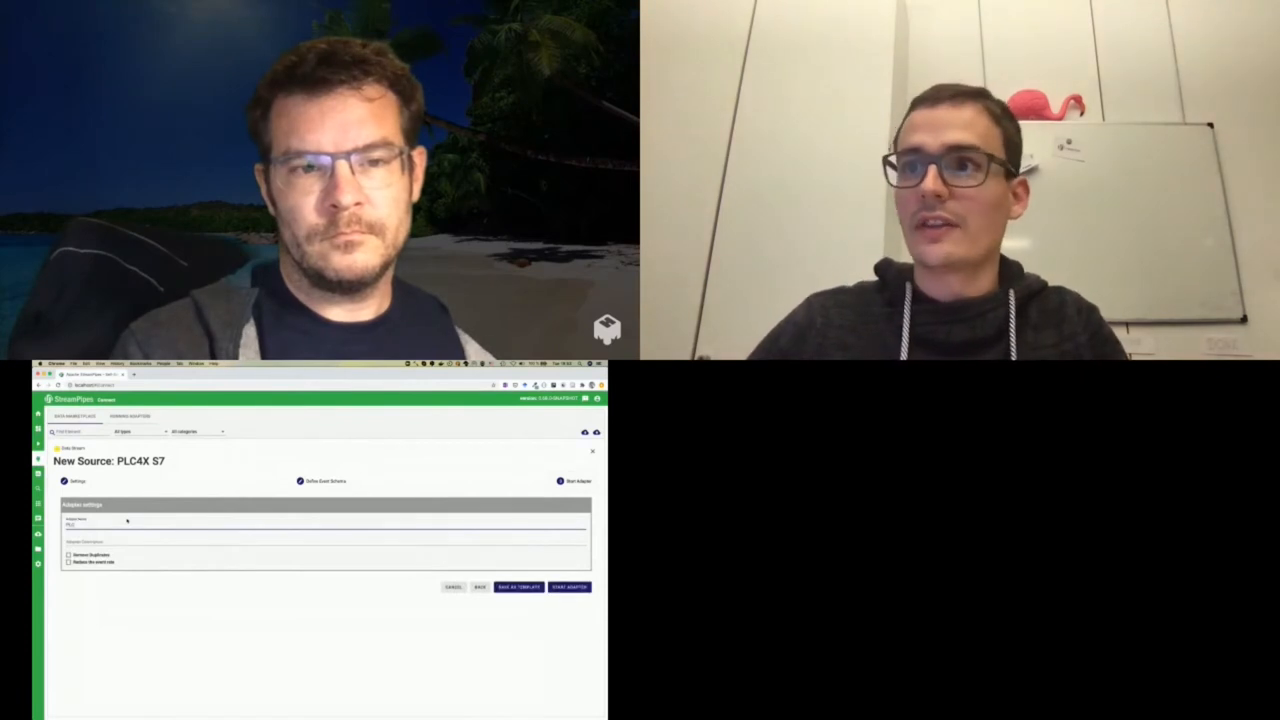
{"action": "left_click", "coordinate": [568, 588]}
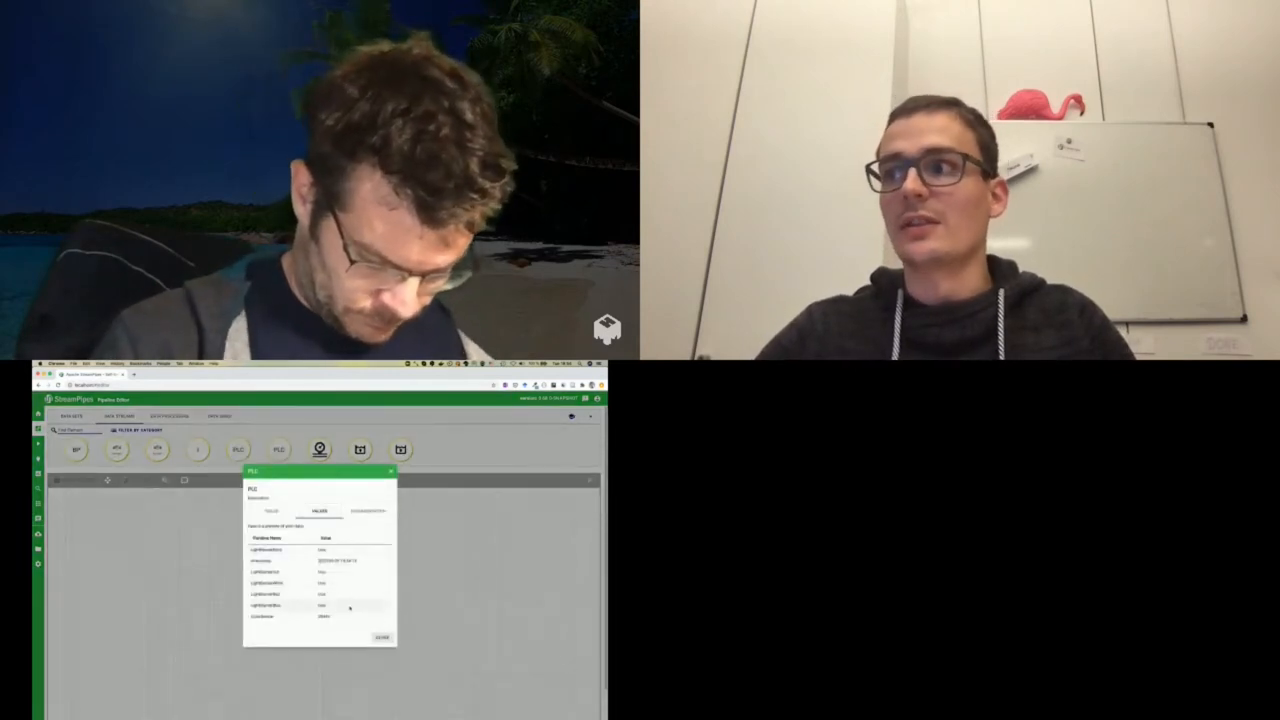
Close the PLC stream's value preview and go to the My apps page listing Asset Dashboards.
{"action": "left_click", "coordinate": [390, 472]}
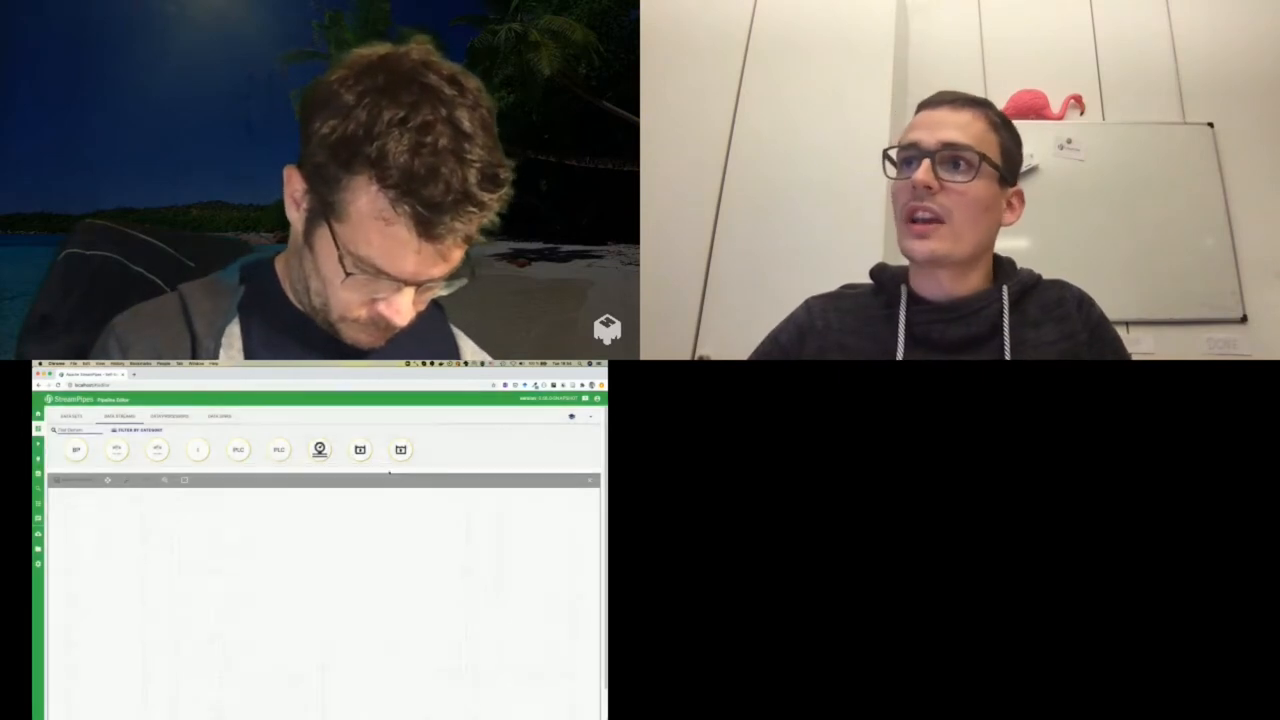
{"action": "left_click", "coordinate": [170, 416]}
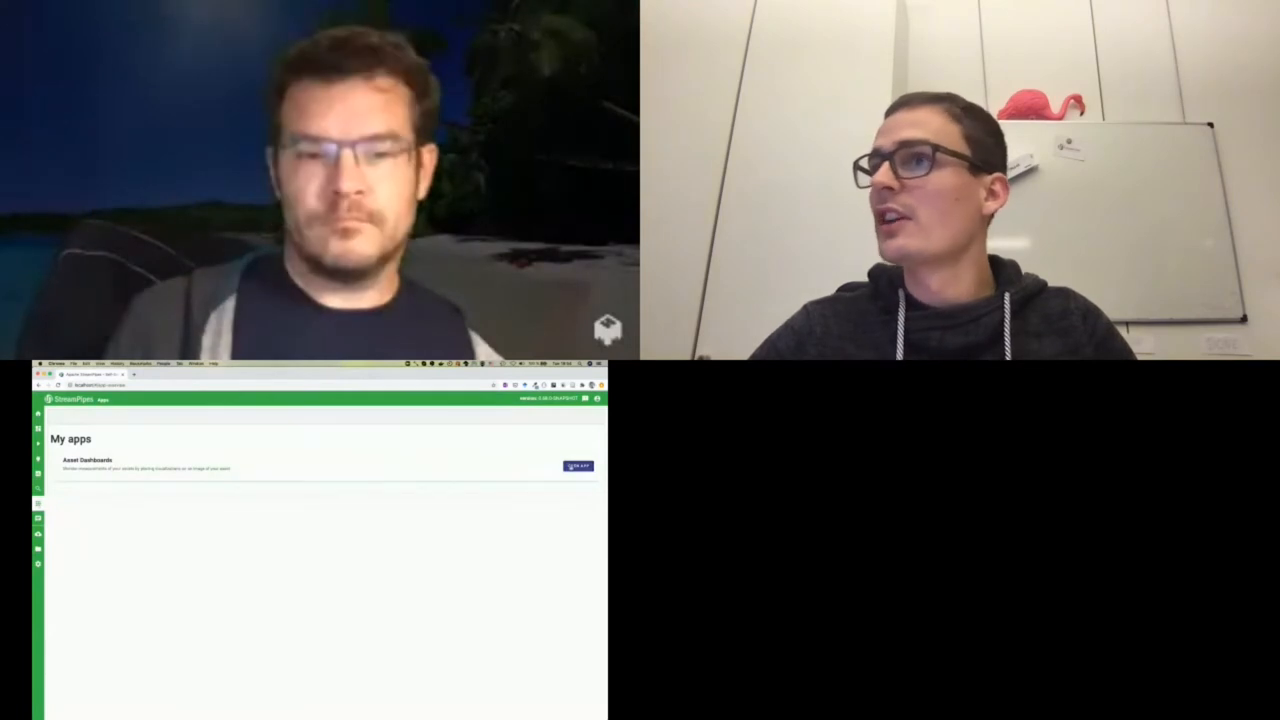
View the Asset View dashboard with its machine image, then go back to the Pipeline Editor.
{"action": "left_click", "coordinate": [578, 466]}
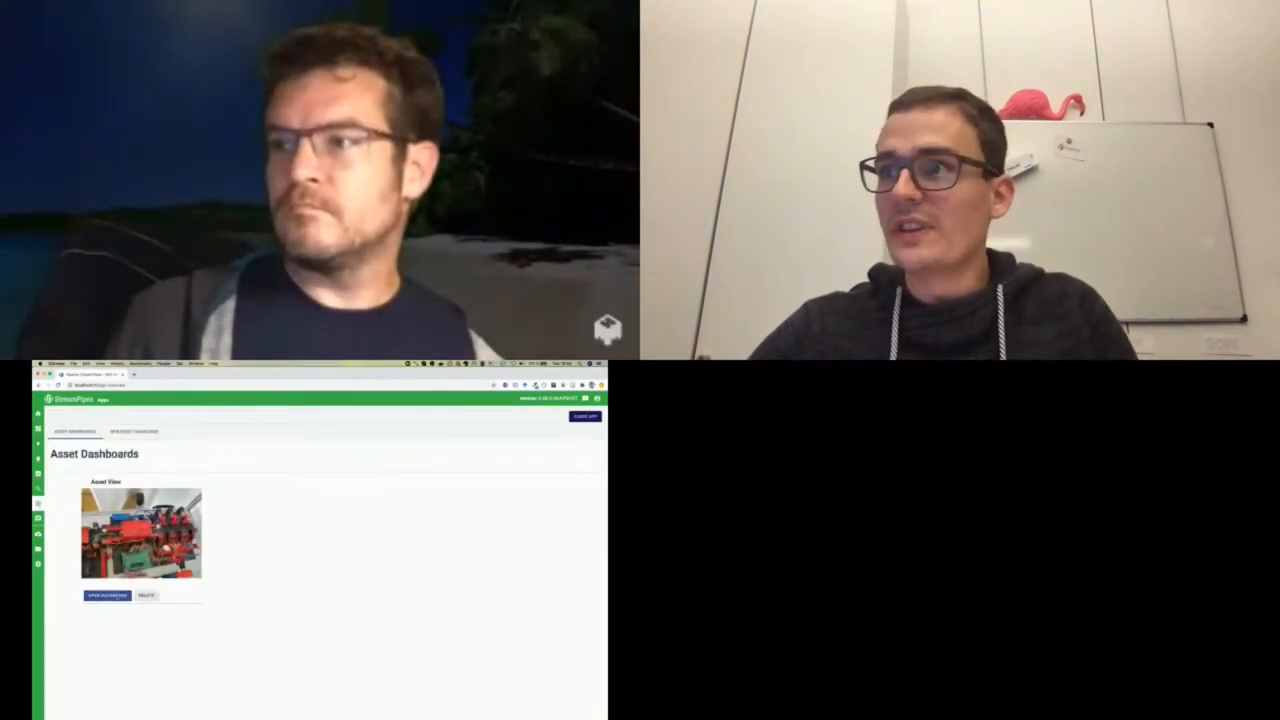
{"action": "left_click", "coordinate": [106, 596]}
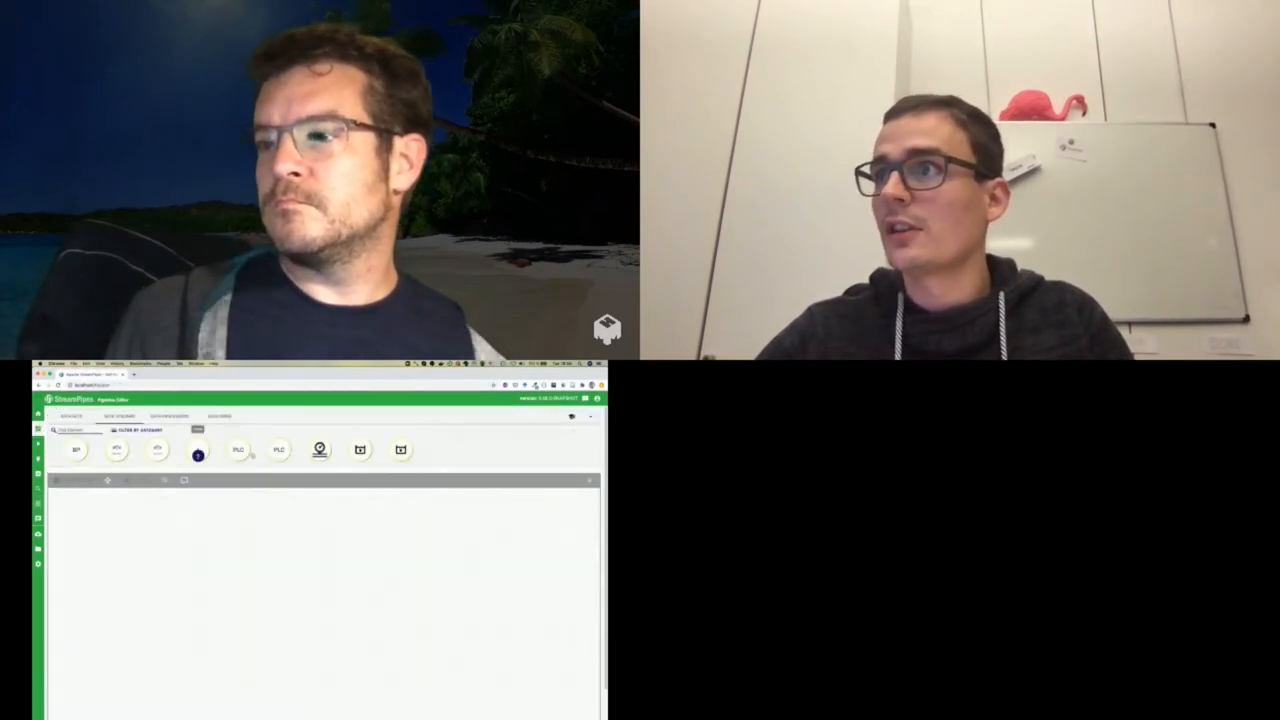
Inspect the PLC stream's field schema and current values, then close its details.
{"action": "left_click", "coordinate": [320, 450]}
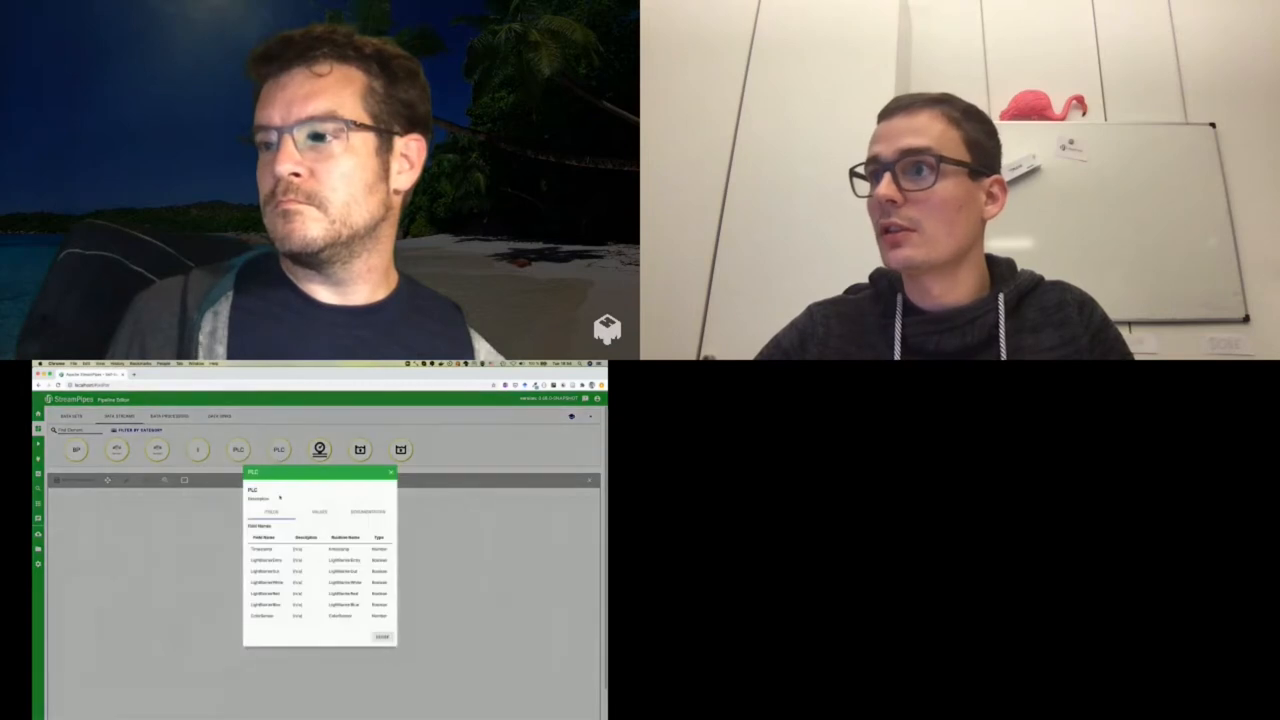
{"action": "left_click", "coordinate": [318, 512]}
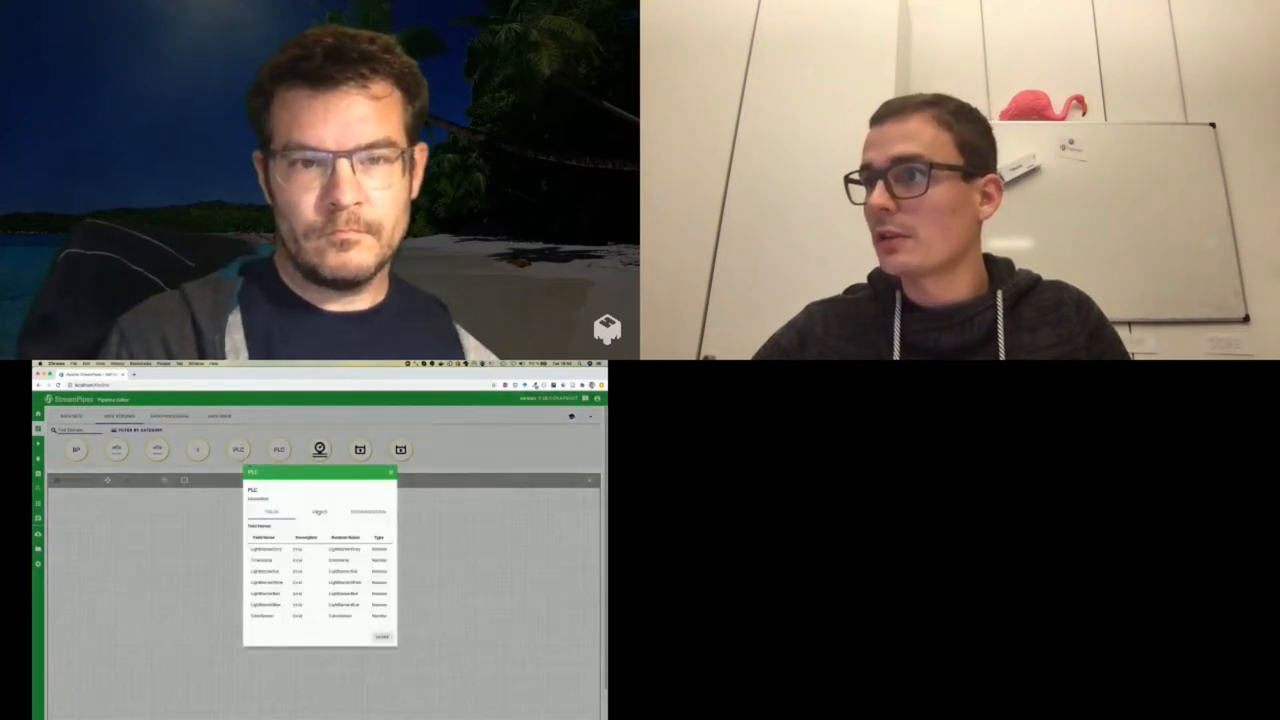
{"action": "left_click", "coordinate": [318, 512]}
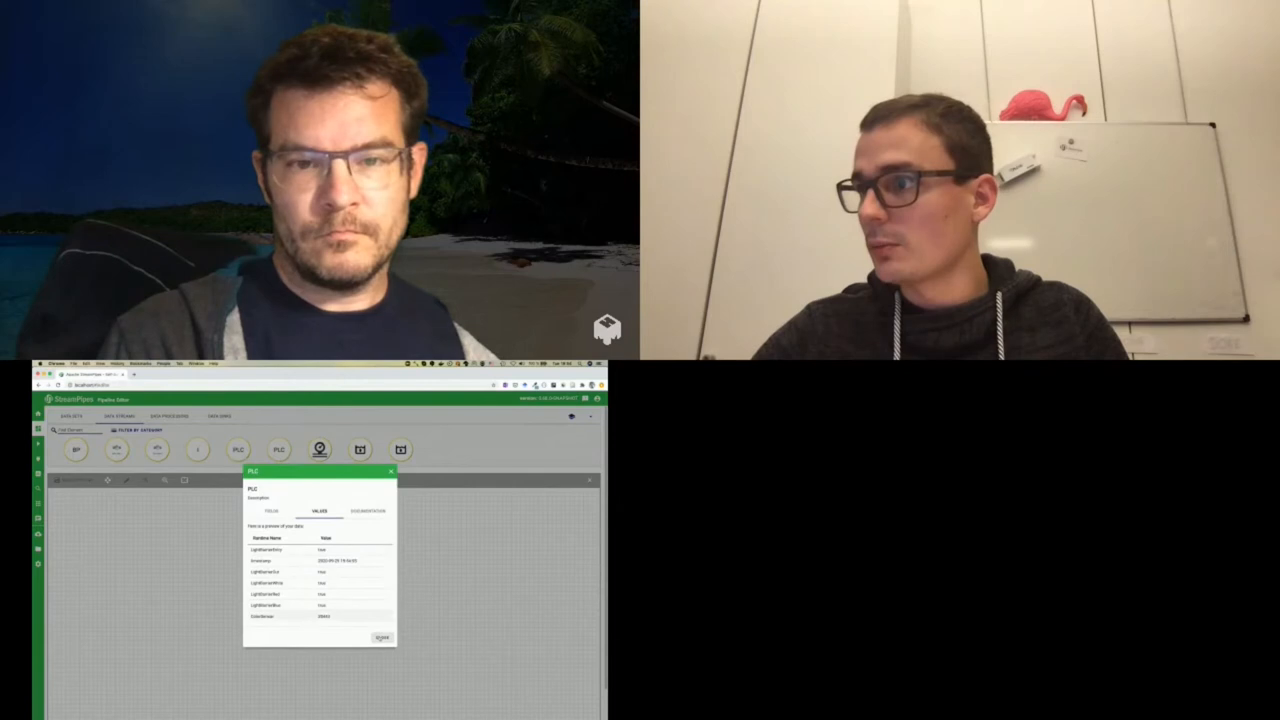
{"action": "left_click", "coordinate": [390, 472]}
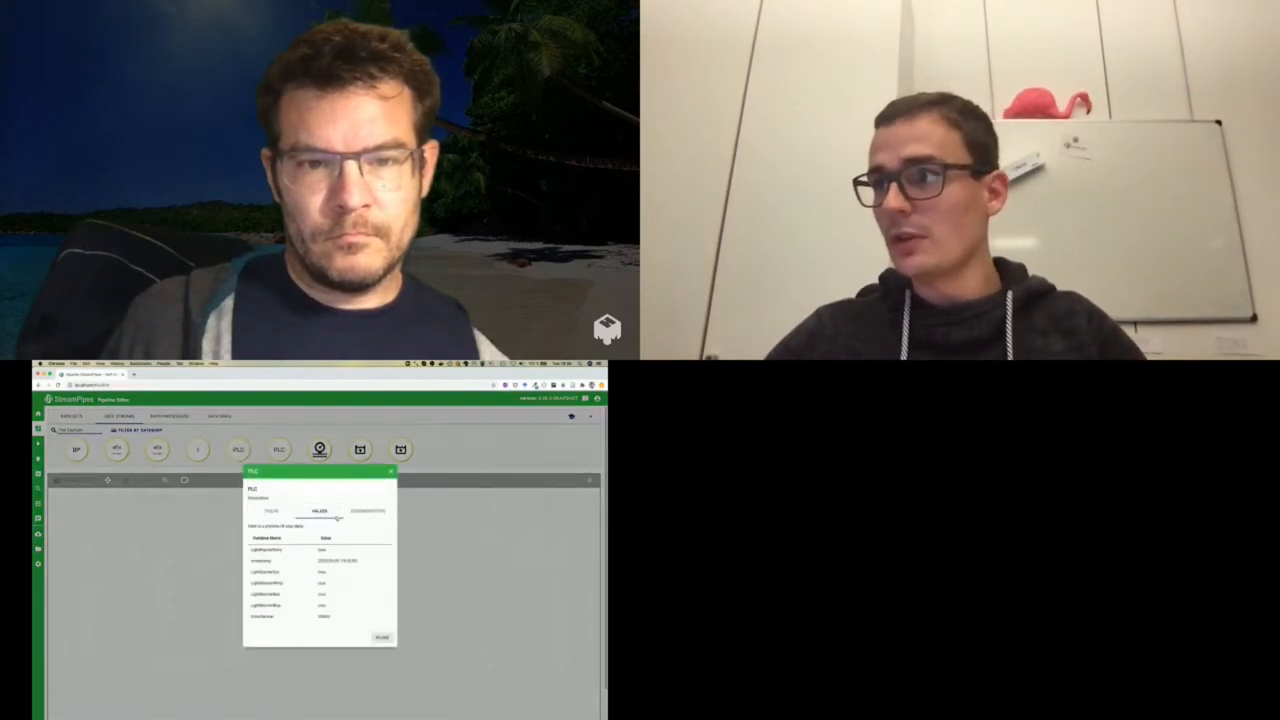
{"action": "left_click", "coordinate": [390, 472]}
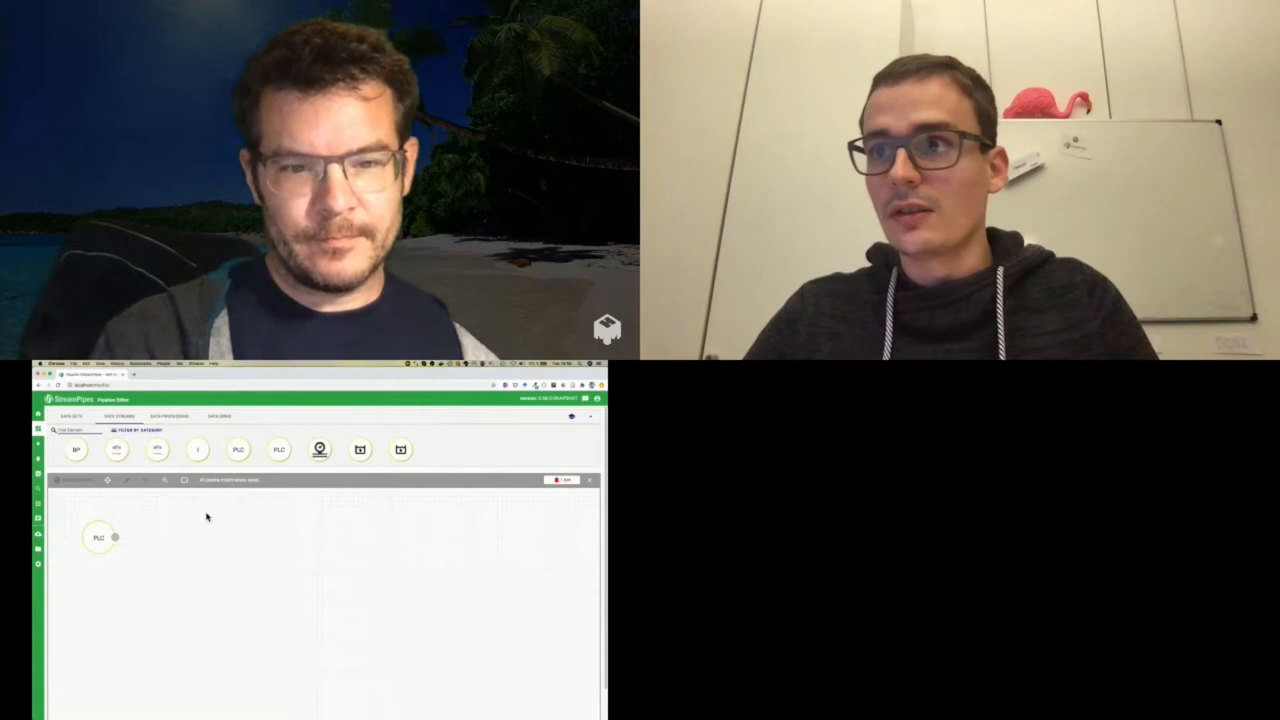
Add a data sink for the PLC stream and choose Save and start for the new pipeline.
{"action": "left_click", "coordinate": [100, 536]}
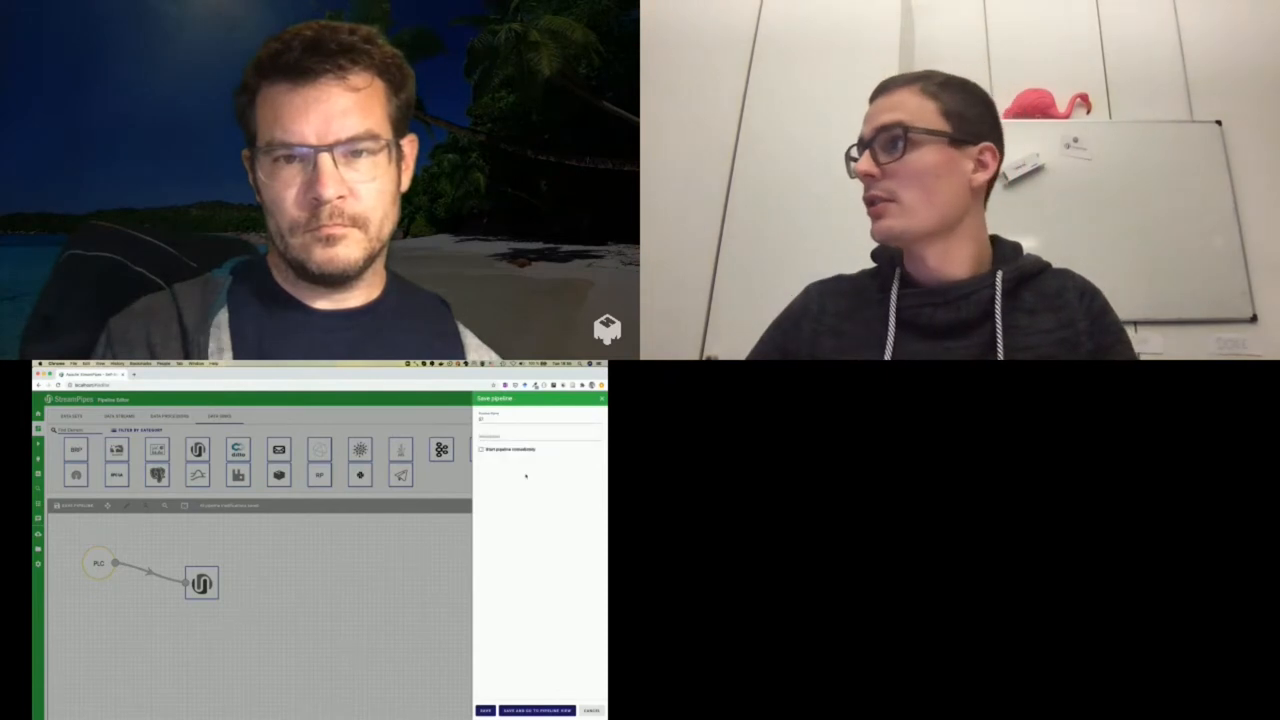
{"action": "left_click", "coordinate": [480, 448]}
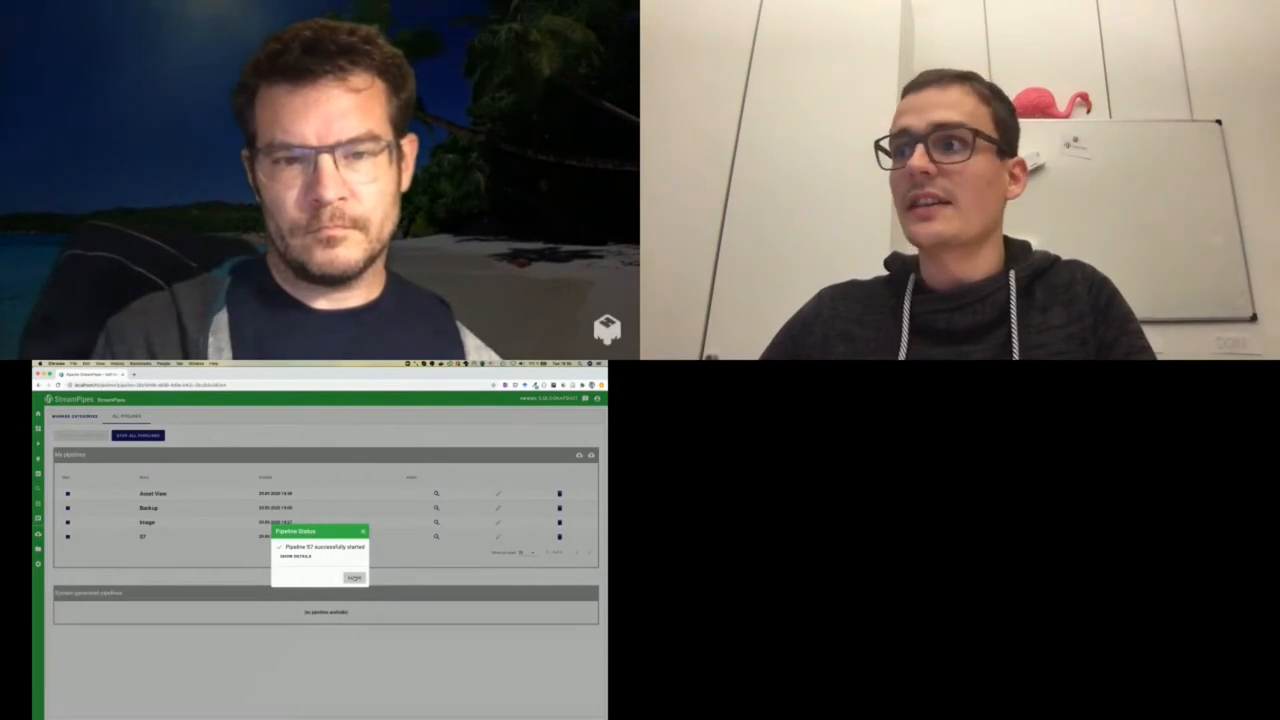
Dismiss the started message, then begin a dashboard visualization for the new pipeline and browse widget kinds.
{"action": "left_click", "coordinate": [354, 578]}
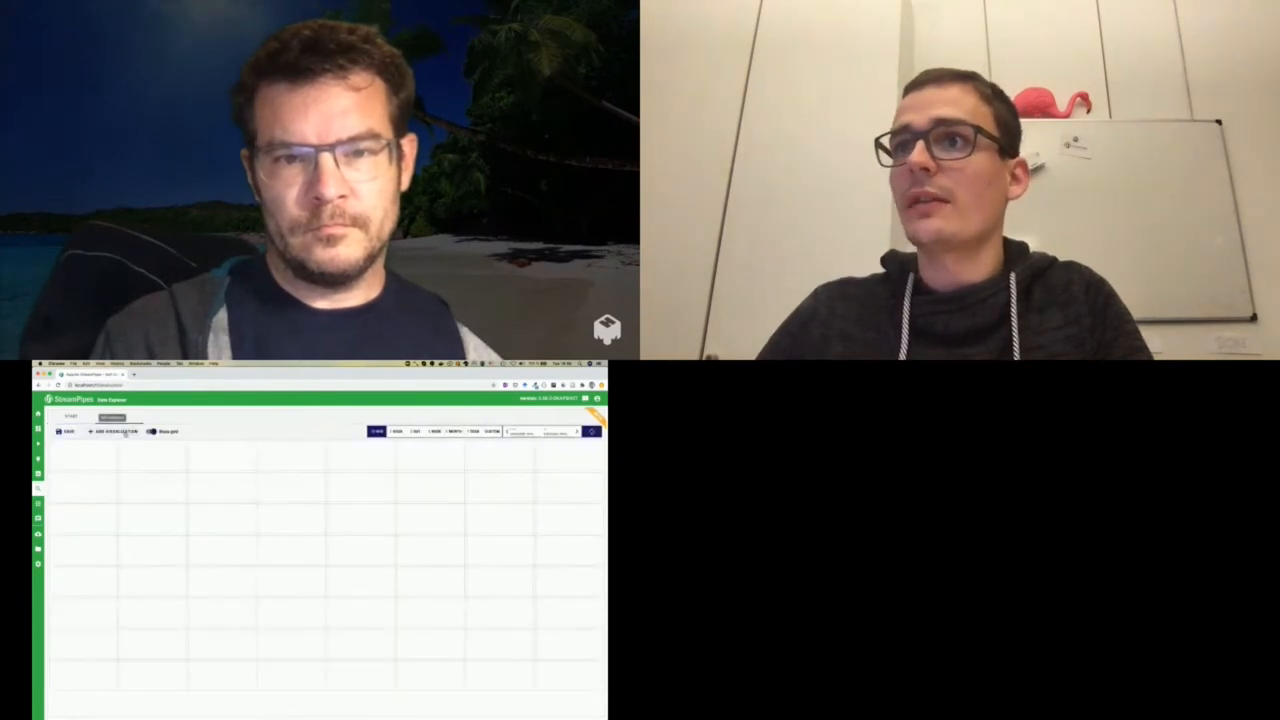
{"action": "left_click", "coordinate": [112, 432]}
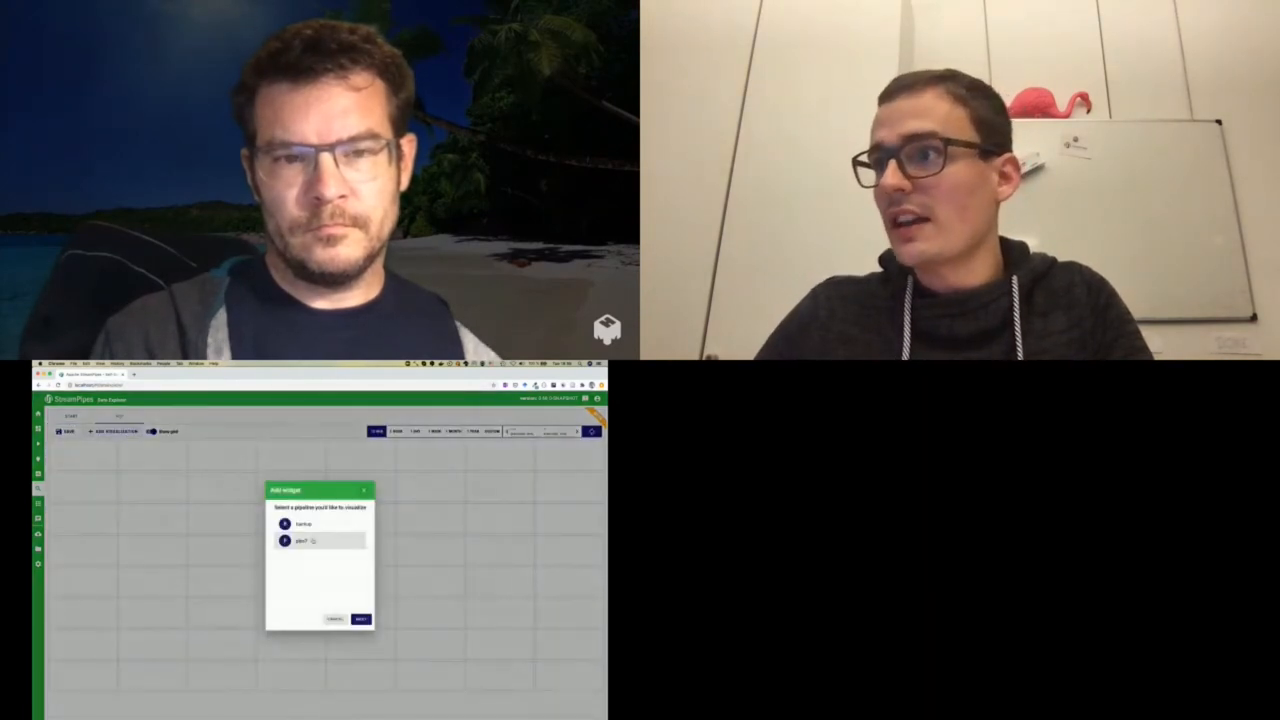
{"action": "left_click", "coordinate": [360, 618]}
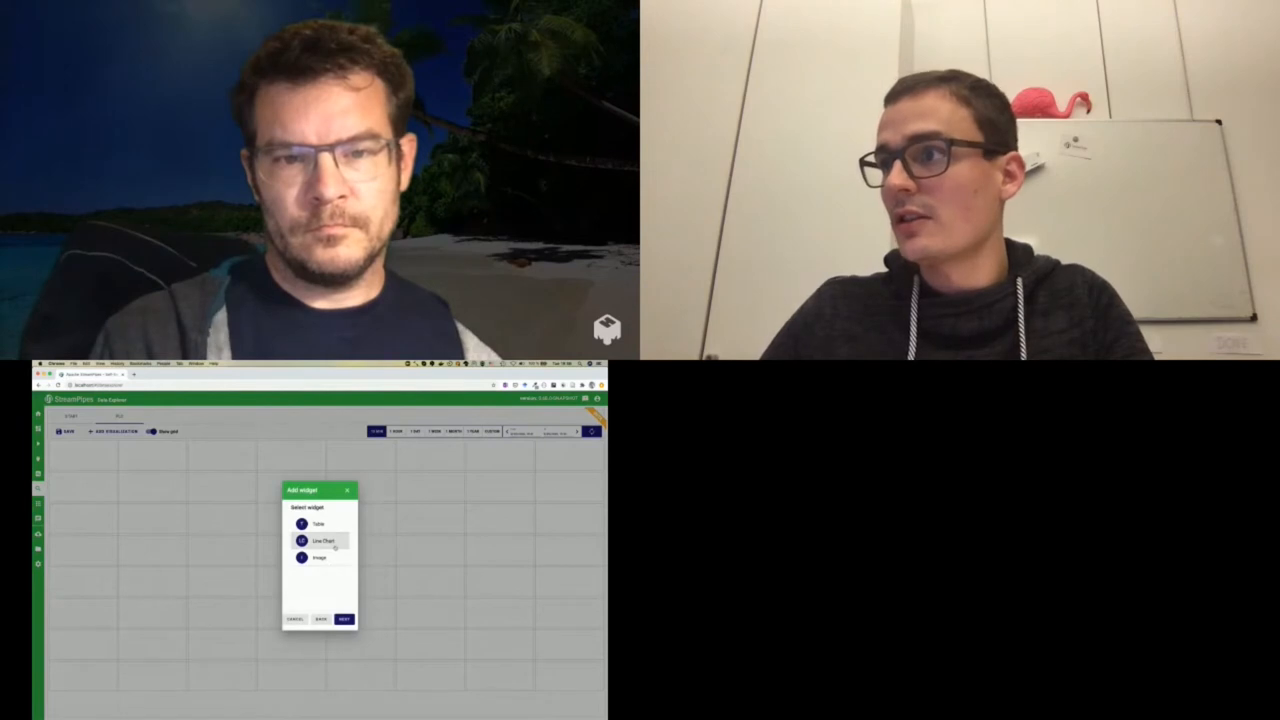
{"action": "left_click", "coordinate": [344, 618]}
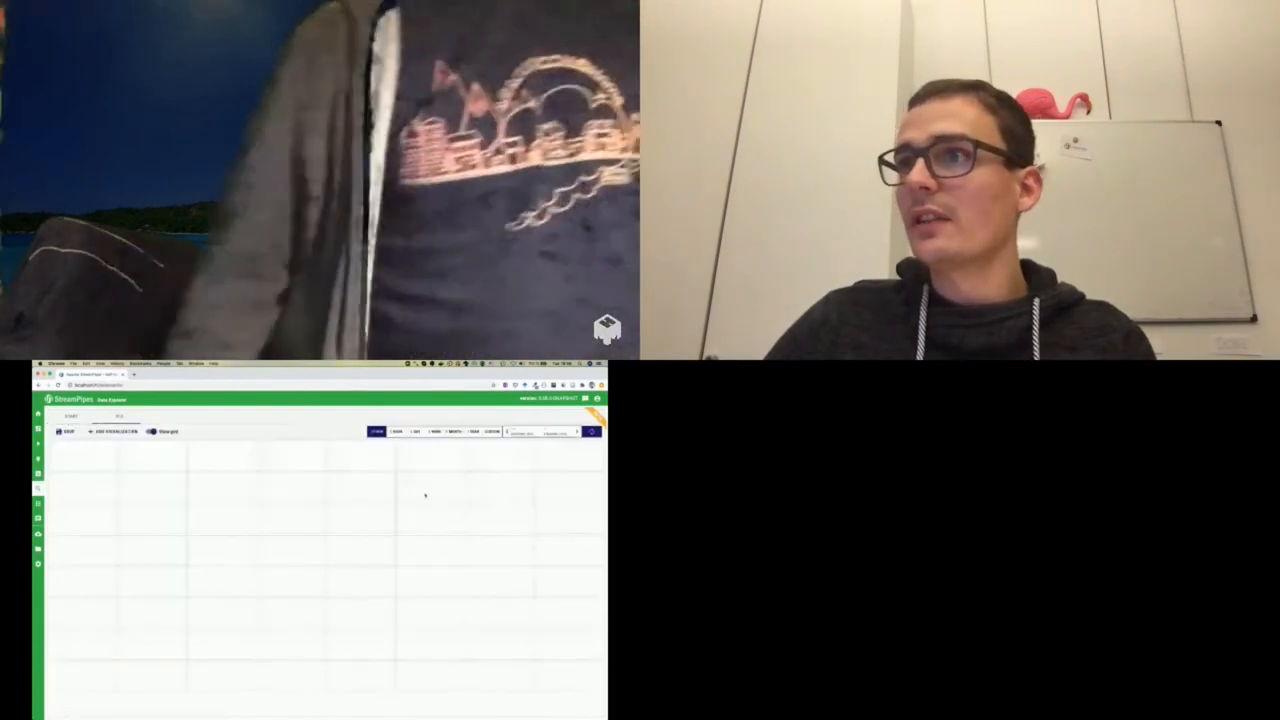
Restart Add visualization and choose the new pipeline as its source again.
{"action": "left_click", "coordinate": [112, 432]}
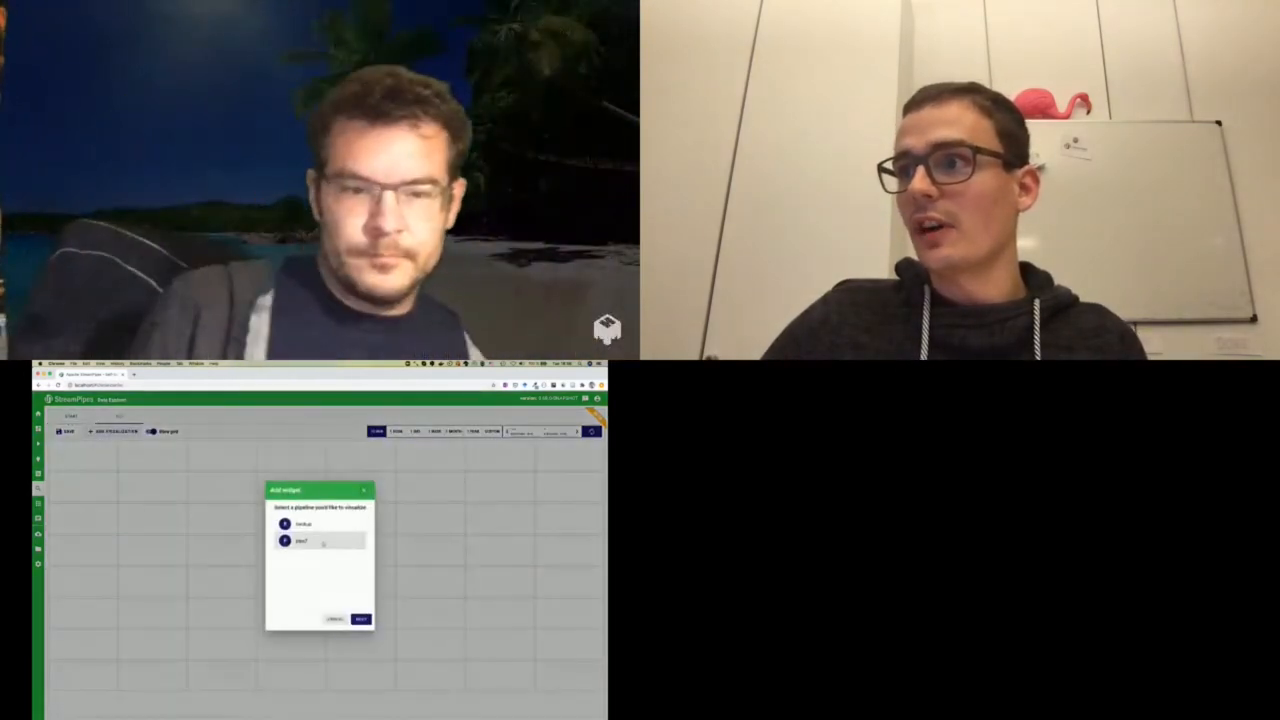
{"action": "left_click", "coordinate": [360, 618]}
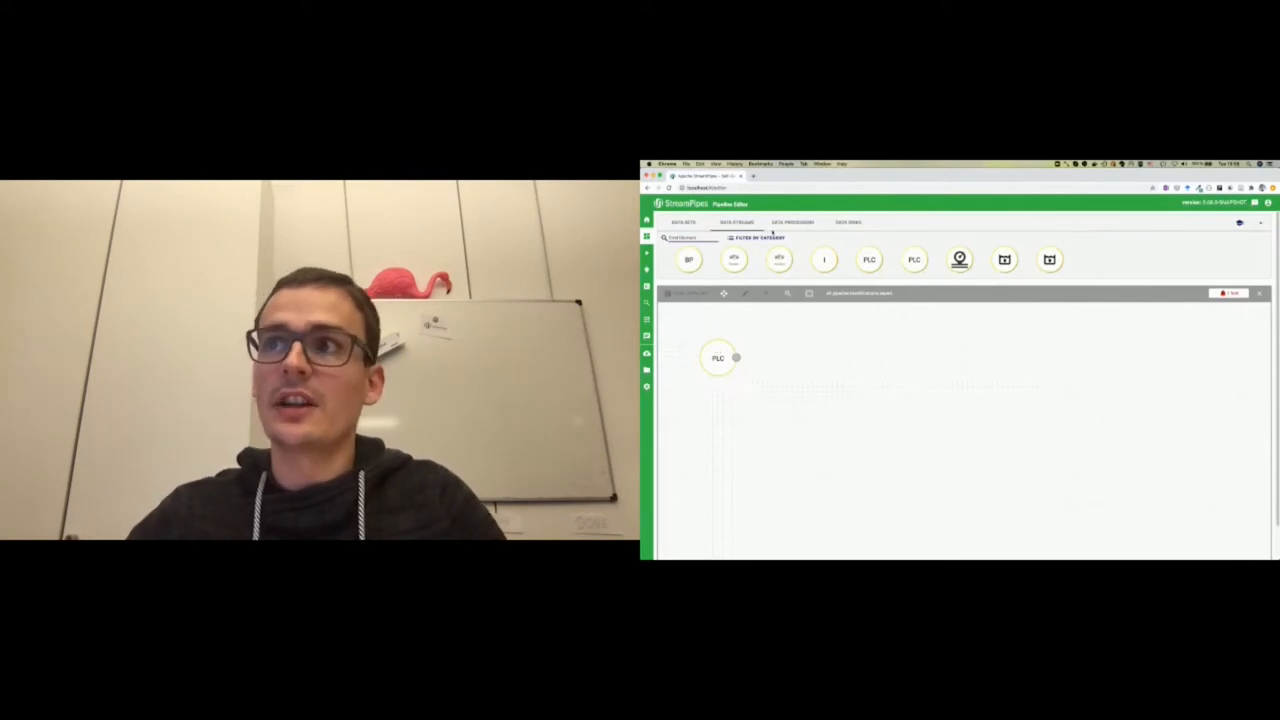
Add a data processor to the canvas and wire the PLC stream's output into it.
{"action": "left_click", "coordinate": [792, 222]}
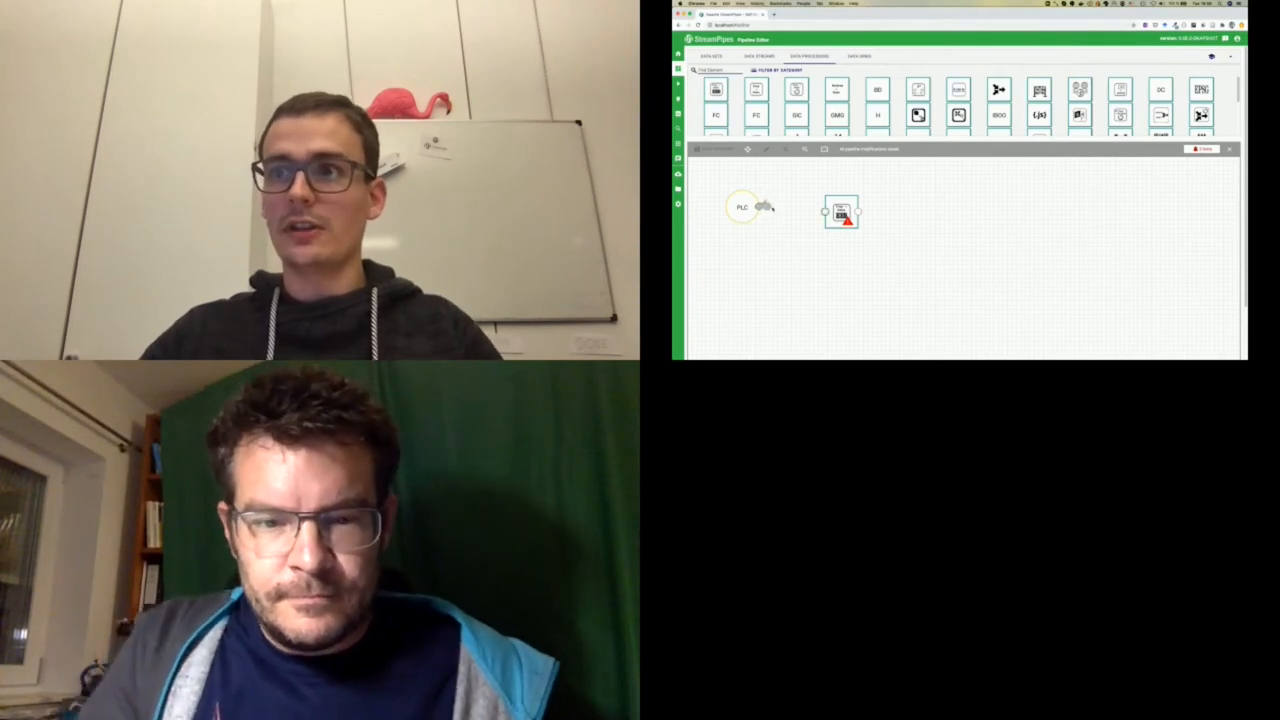
{"action": "left_click_drag", "start_coordinate": [762, 206], "coordinate": [822, 210]}
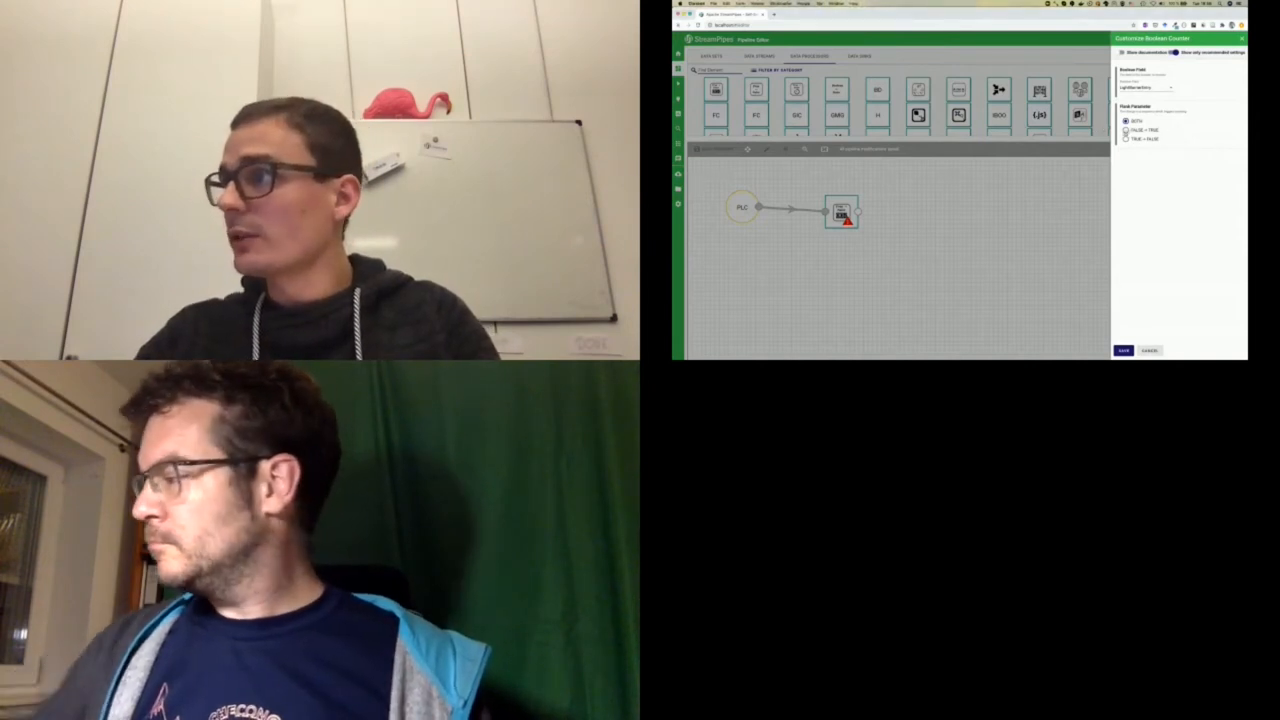
Confirm the processor settings and save the pipeline, landing on the Pipelines overview.
{"action": "left_click", "coordinate": [1144, 88]}
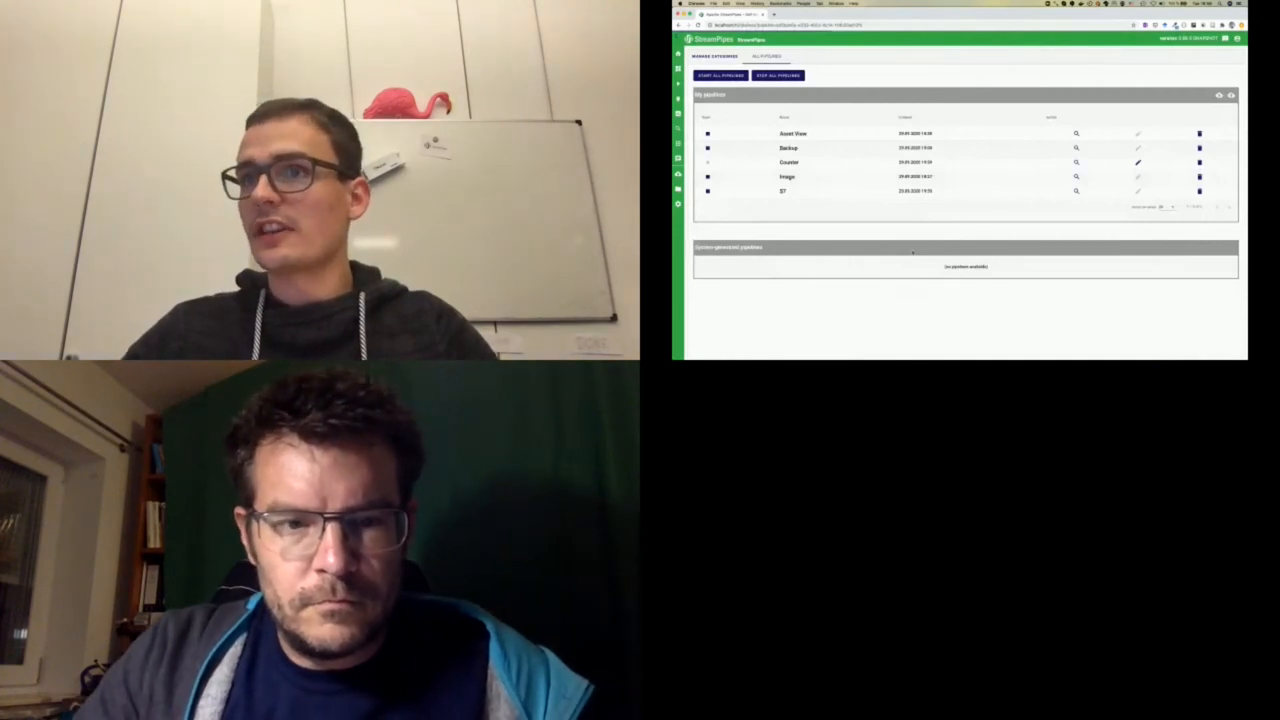
Add a dashboard image widget bound to the factory camera's grayscale image field.
{"action": "left_click", "coordinate": [720, 76]}
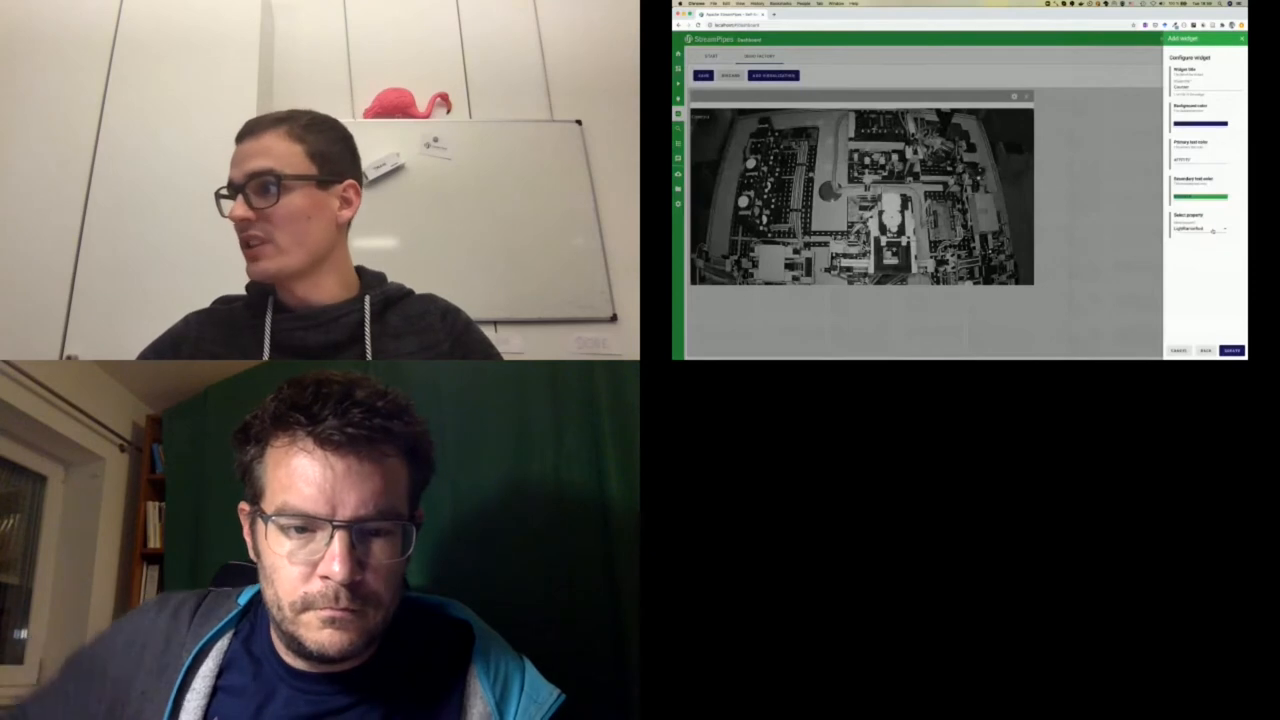
{"action": "left_click", "coordinate": [1200, 230]}
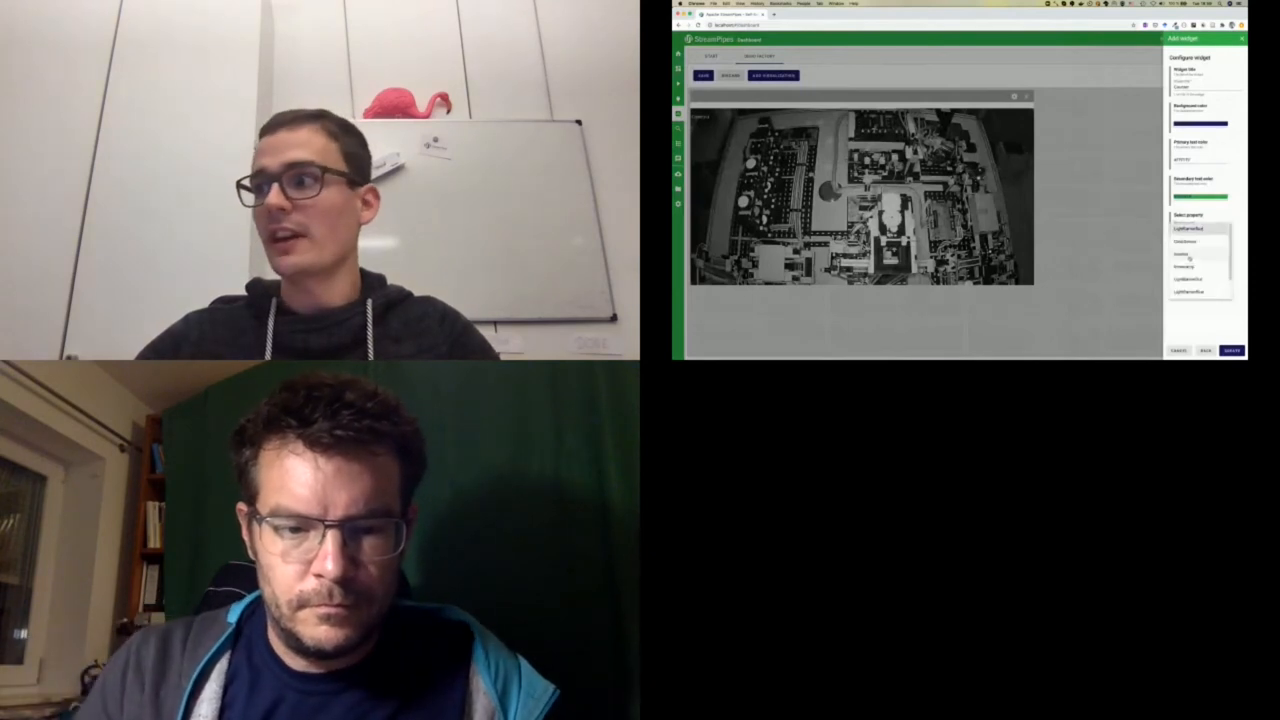
{"action": "left_click", "coordinate": [1232, 350]}
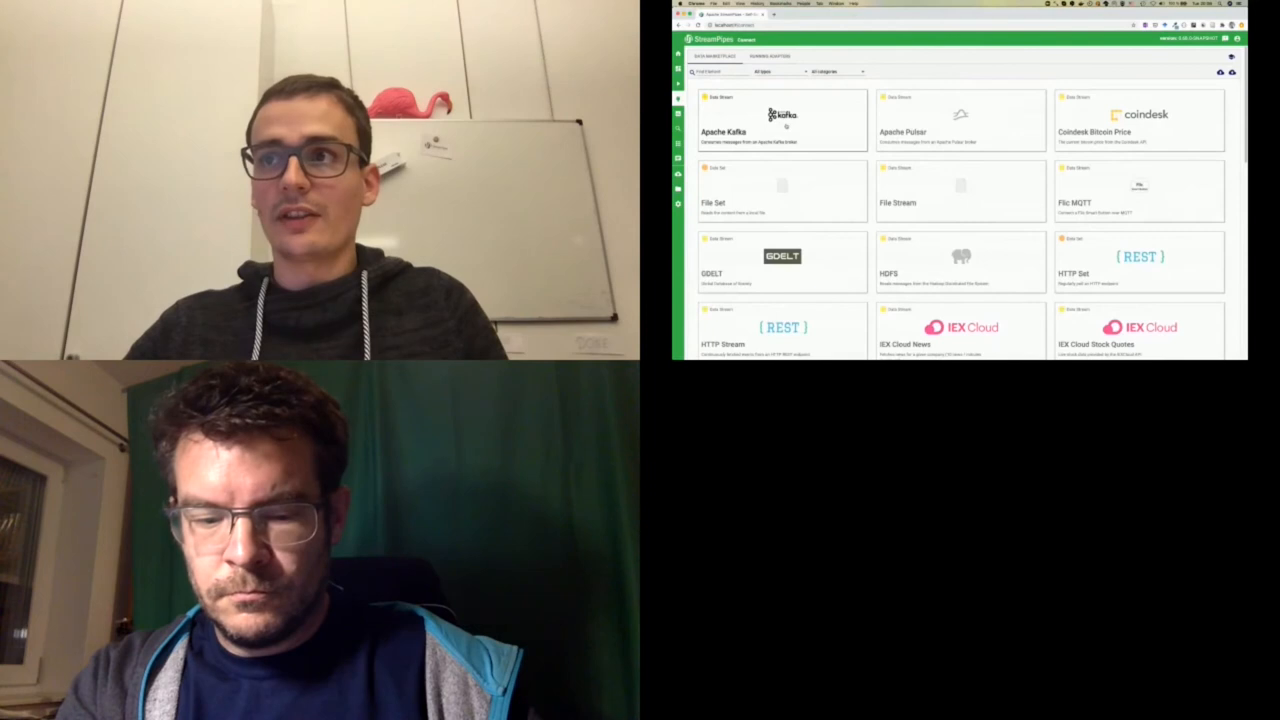
Create an Apache Kafka source reading from the acceleration-sensor topic and reach its detected fields.
{"action": "left_click", "coordinate": [782, 120]}
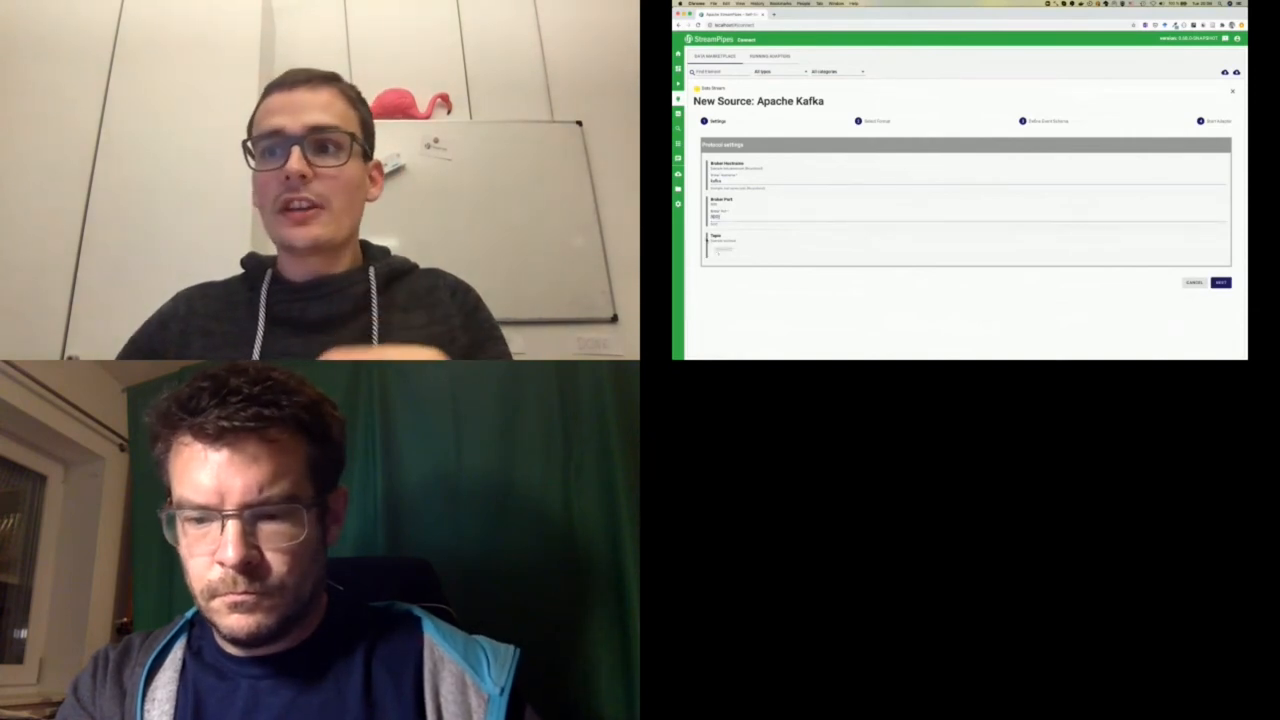
{"action": "left_click", "coordinate": [718, 248]}
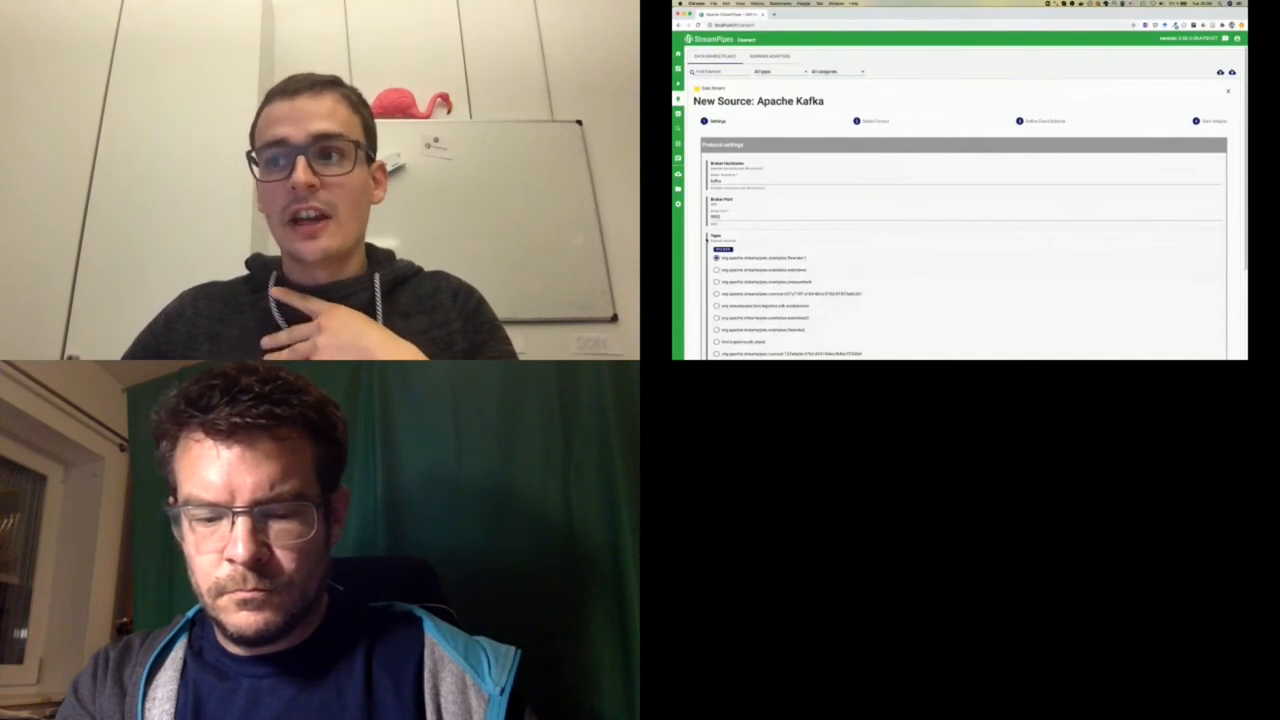
{"action": "scroll", "scroll_direction": "down", "scroll_amount": 3}
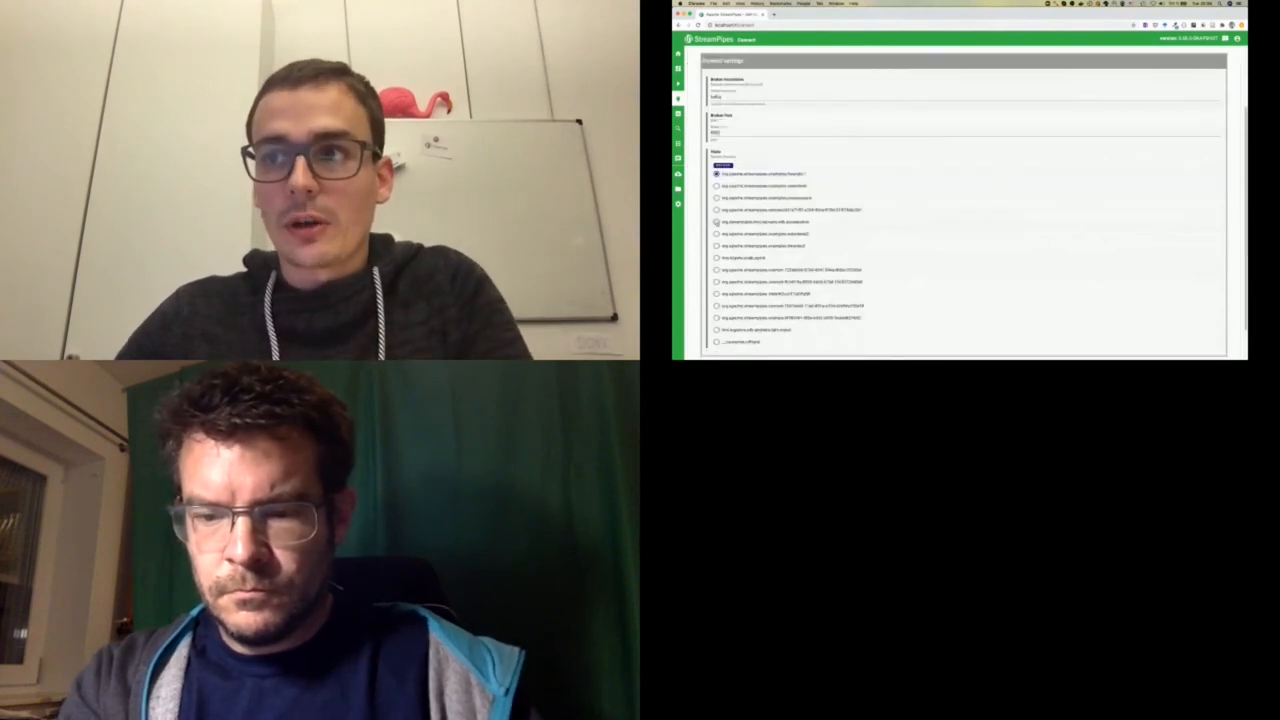
{"action": "left_click", "coordinate": [716, 222]}
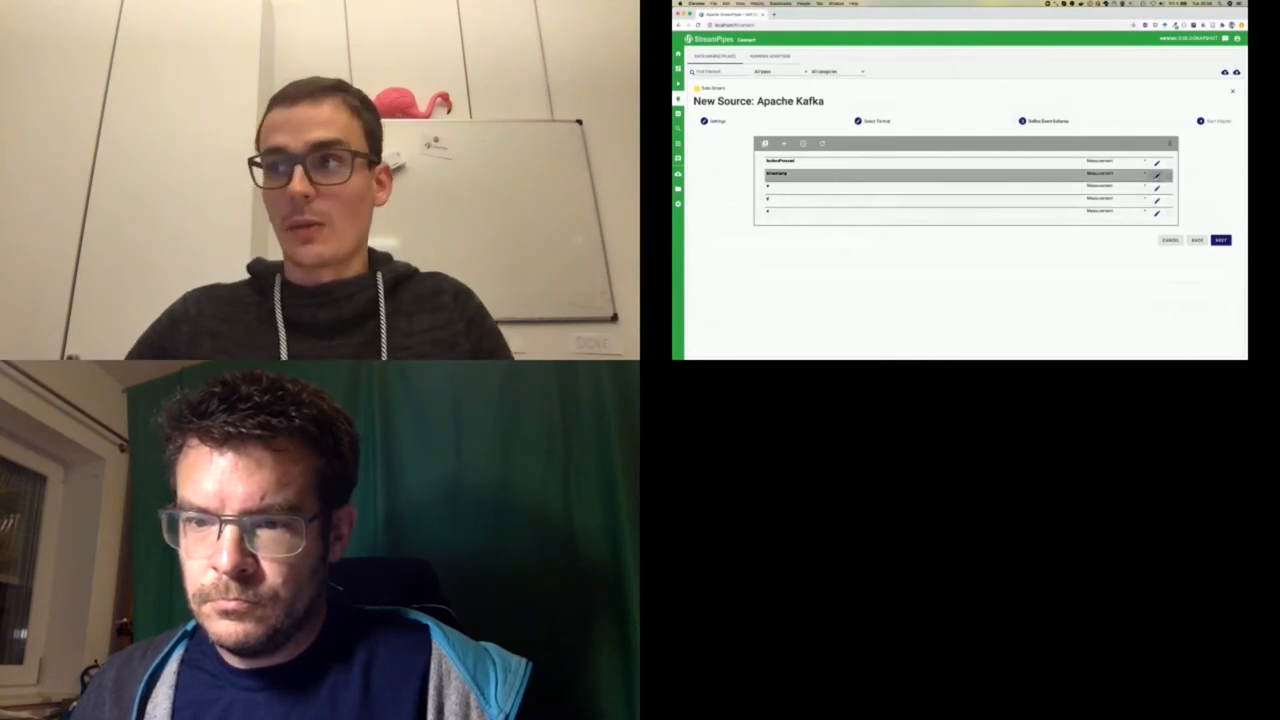
Edit the timestamp field's properties in the Kafka event schema and save the changes.
{"action": "left_click", "coordinate": [1156, 174]}
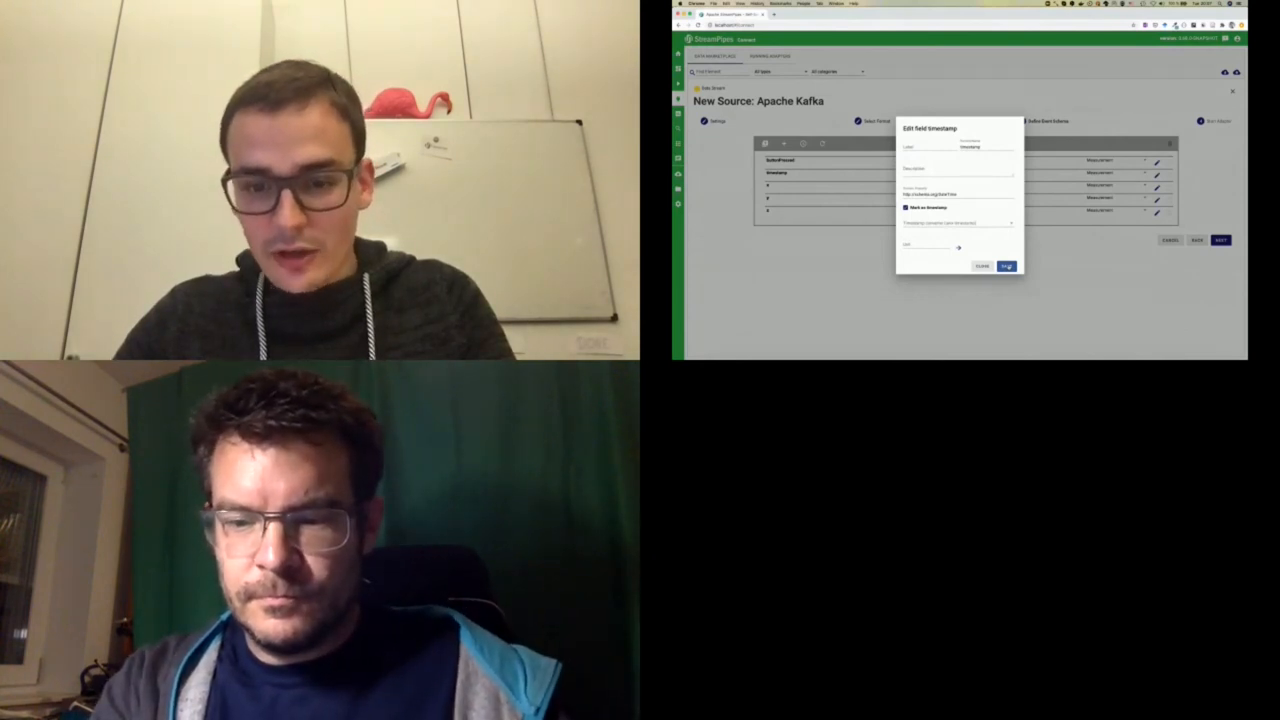
{"action": "left_click", "coordinate": [982, 266]}
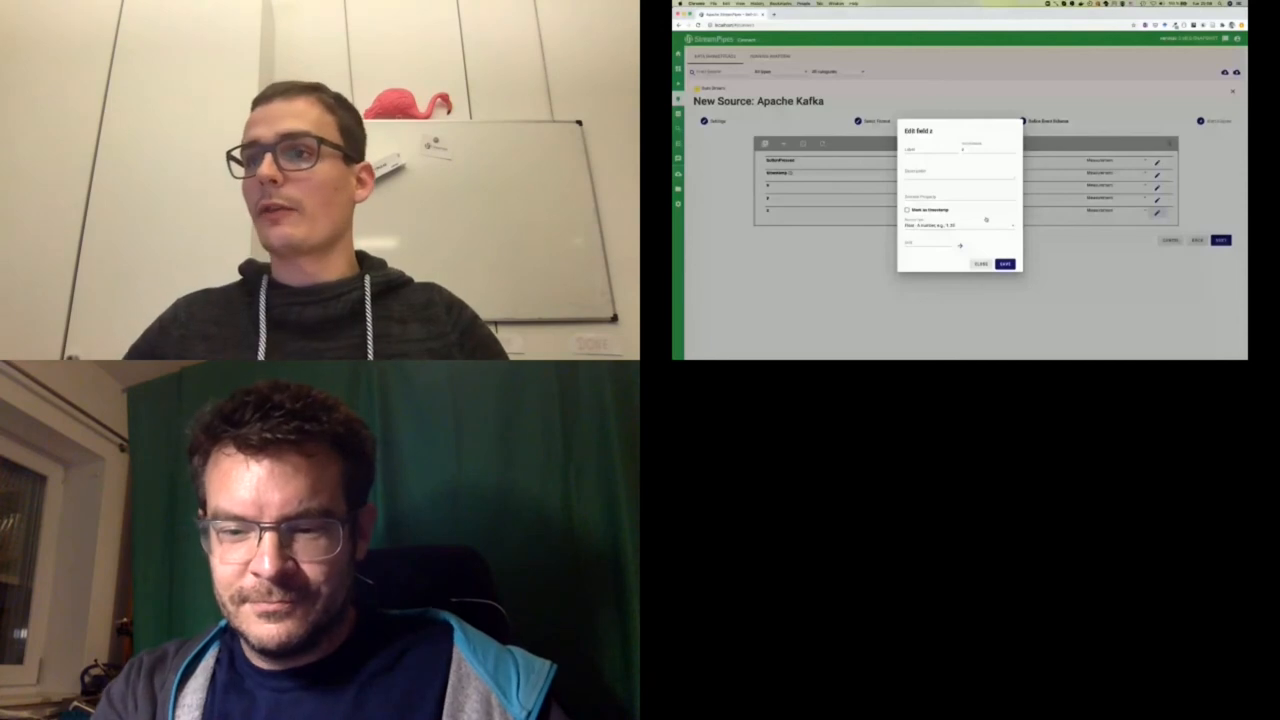
{"action": "left_click", "coordinate": [1004, 264]}
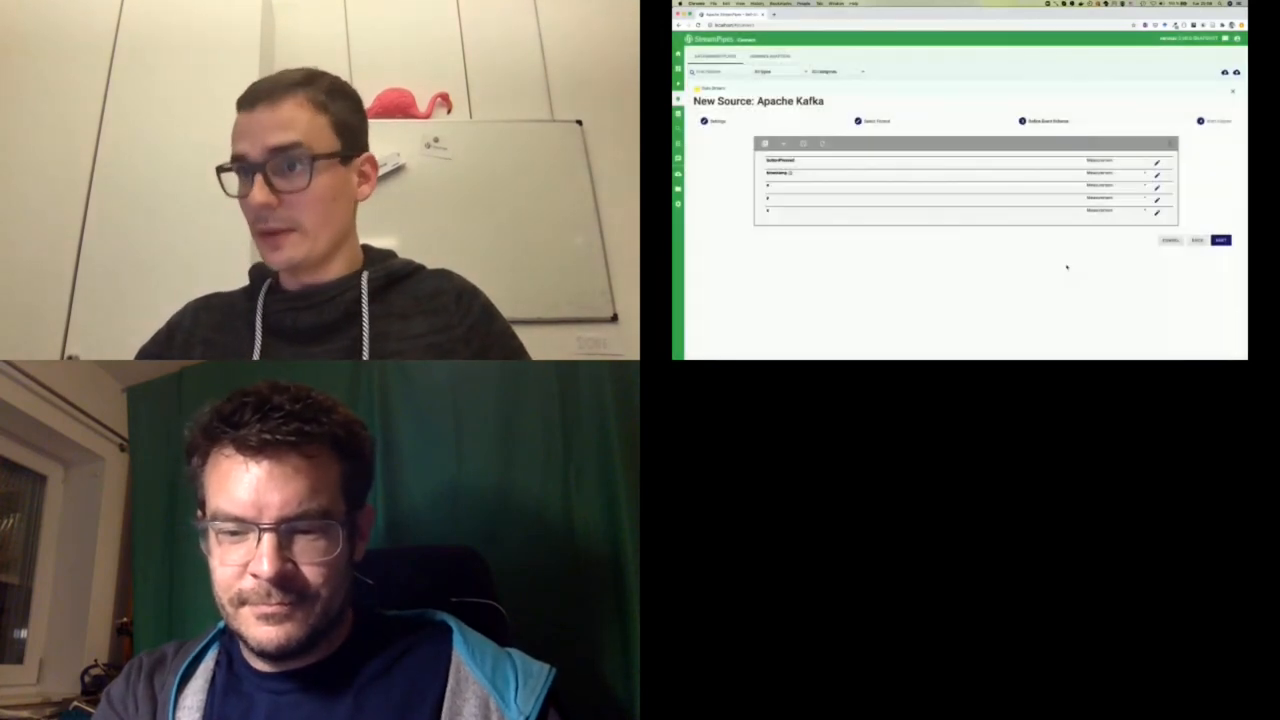
{"action": "mouse_move", "coordinate": [1092, 288]}
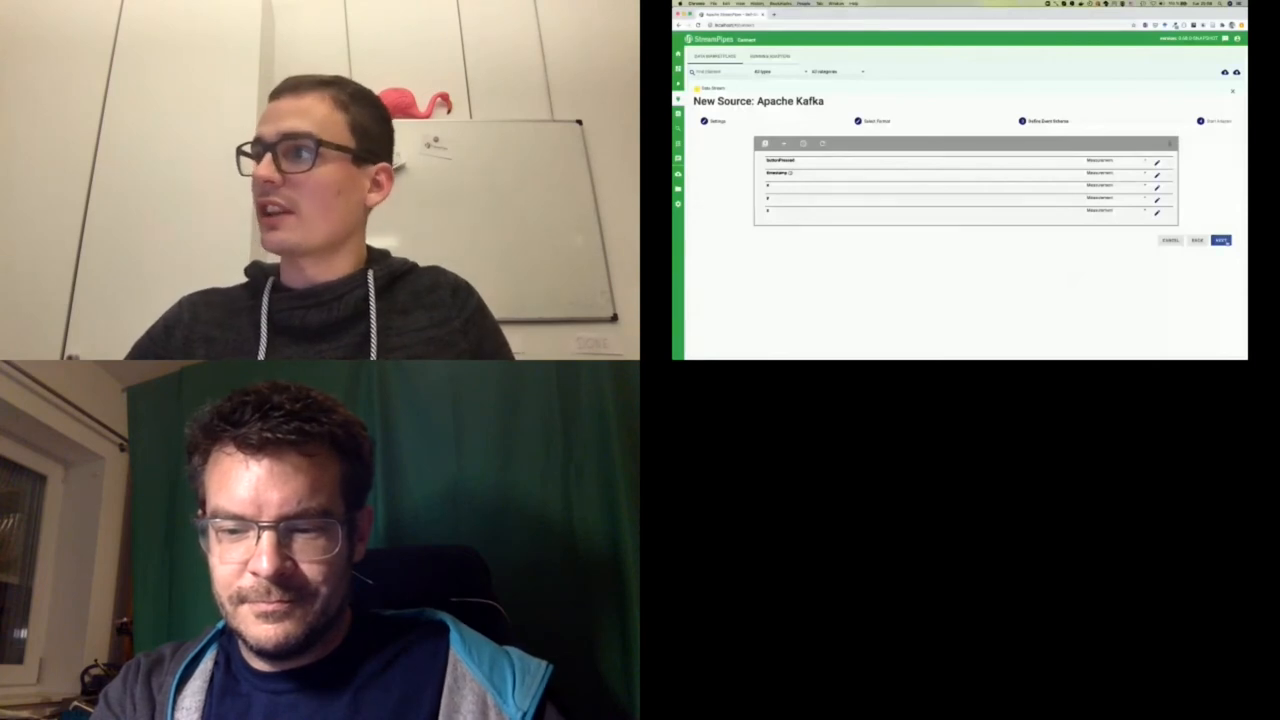
Advance to the final settings step and start the new Kafka adapter.
{"action": "left_click", "coordinate": [1220, 240]}
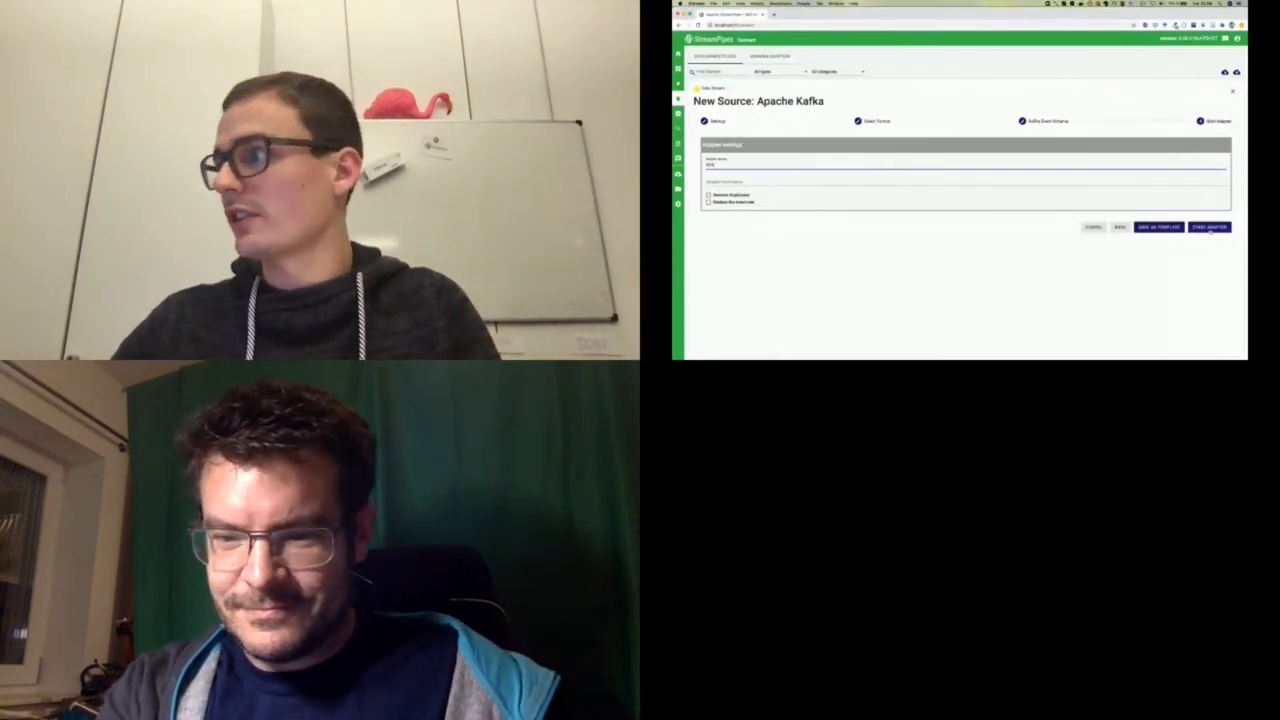
{"action": "left_click", "coordinate": [1208, 228]}
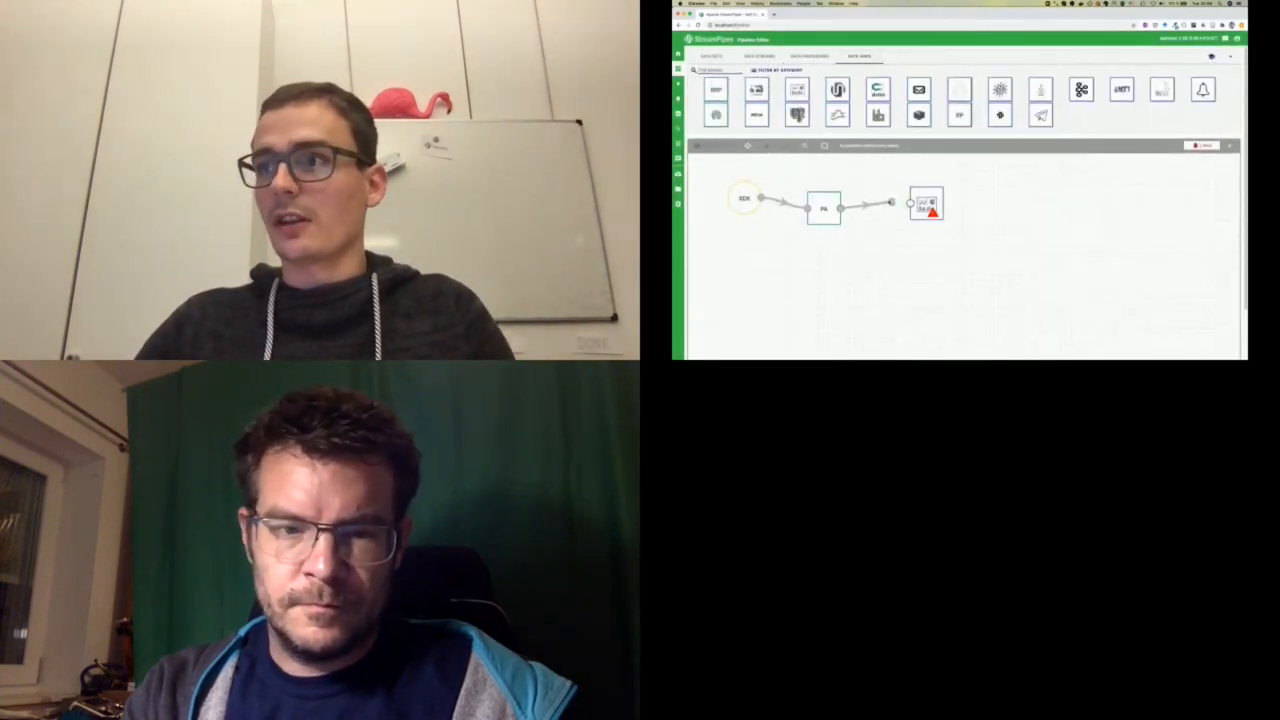
Begin saving the pipeline with the name 'activity'.
{"action": "left_click", "coordinate": [928, 204]}
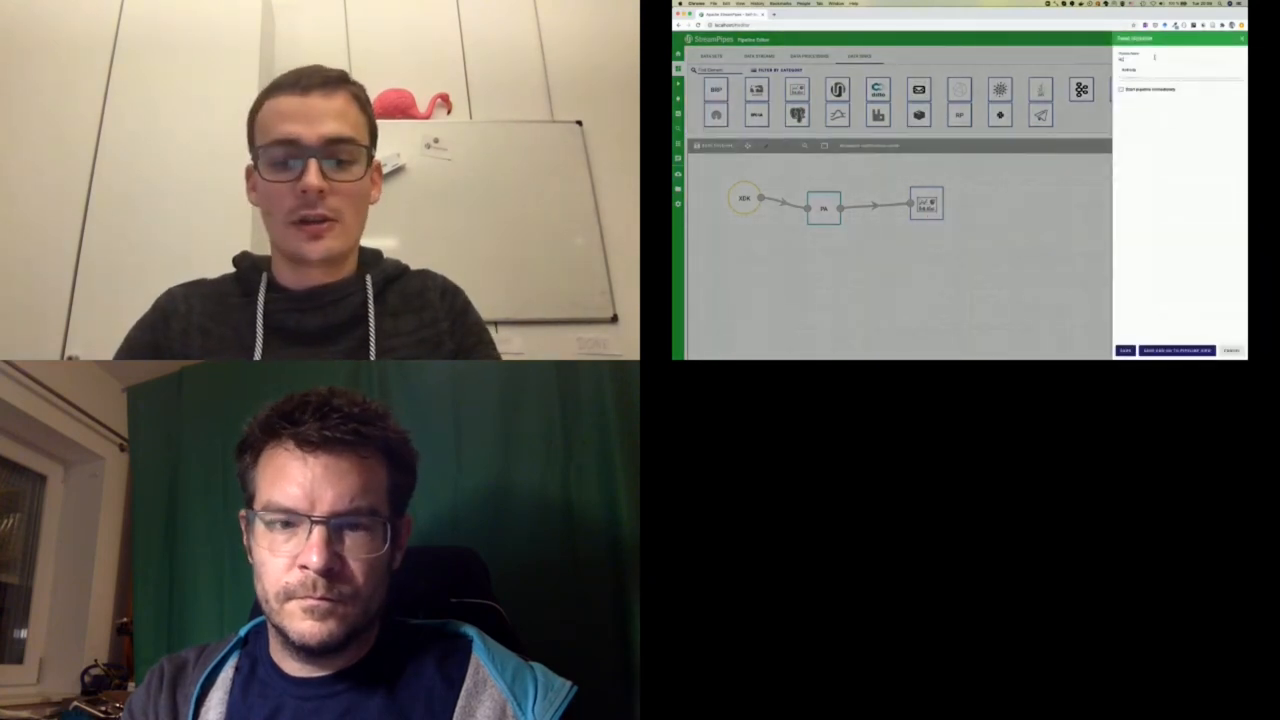
{"action": "type", "text": "activity"}
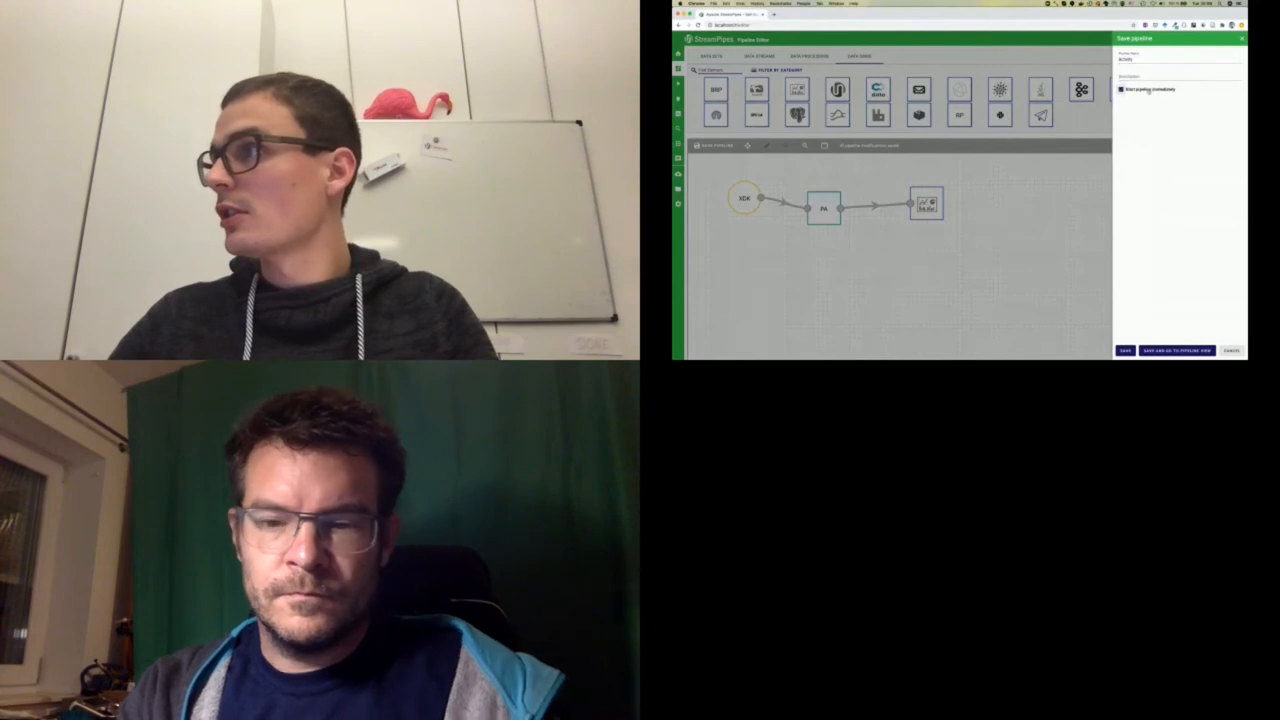